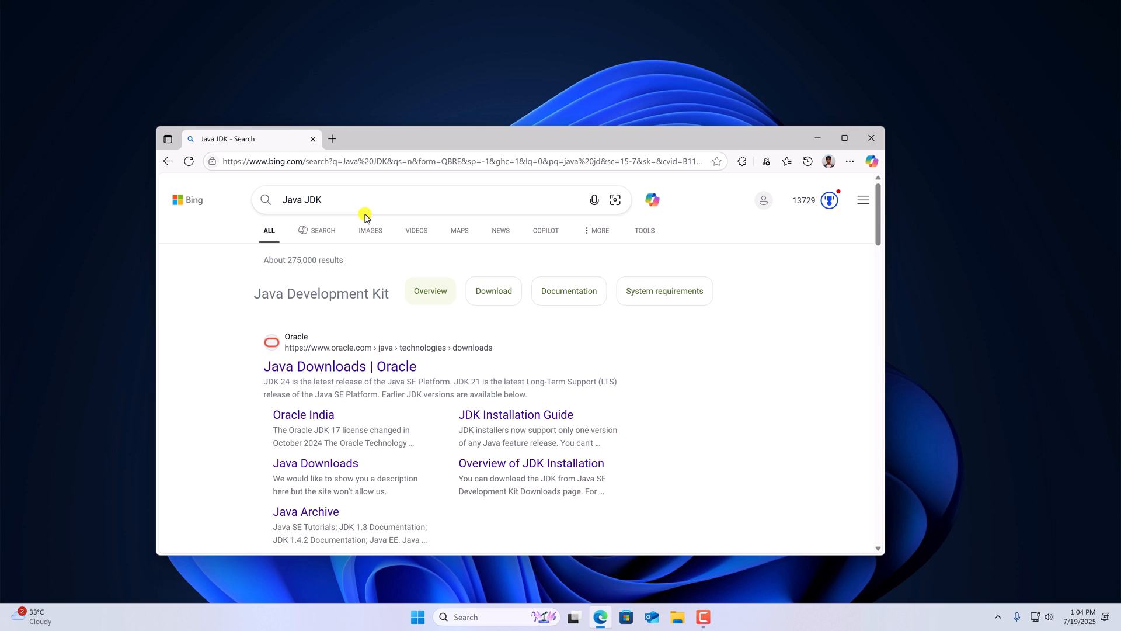
pyautogui.moveTo(456, 366)
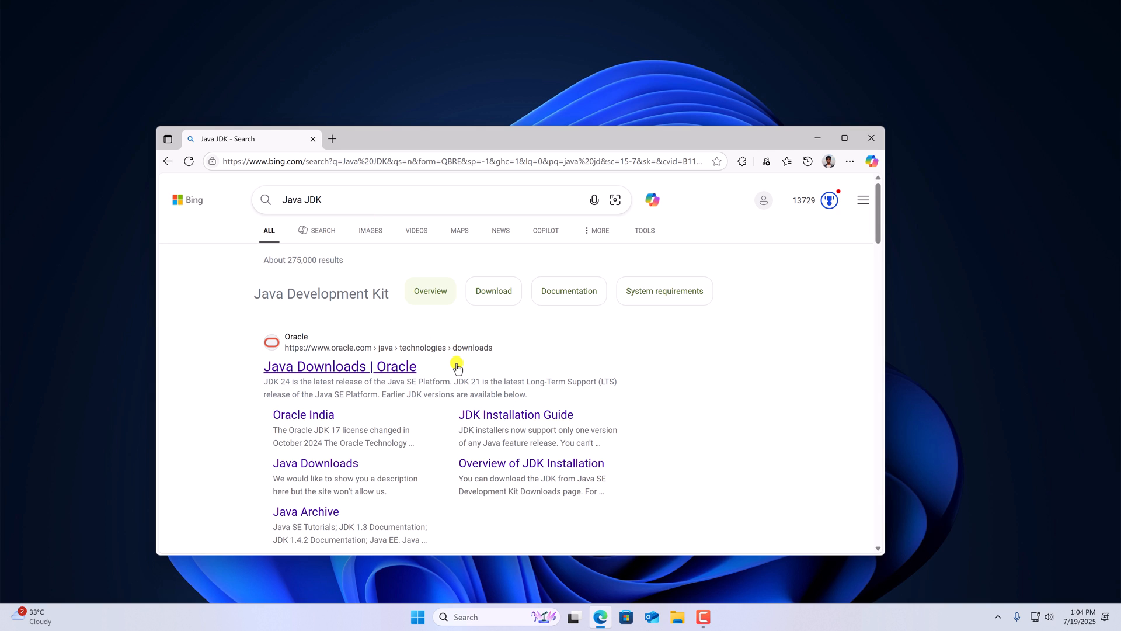
pyautogui.moveTo(413, 375)
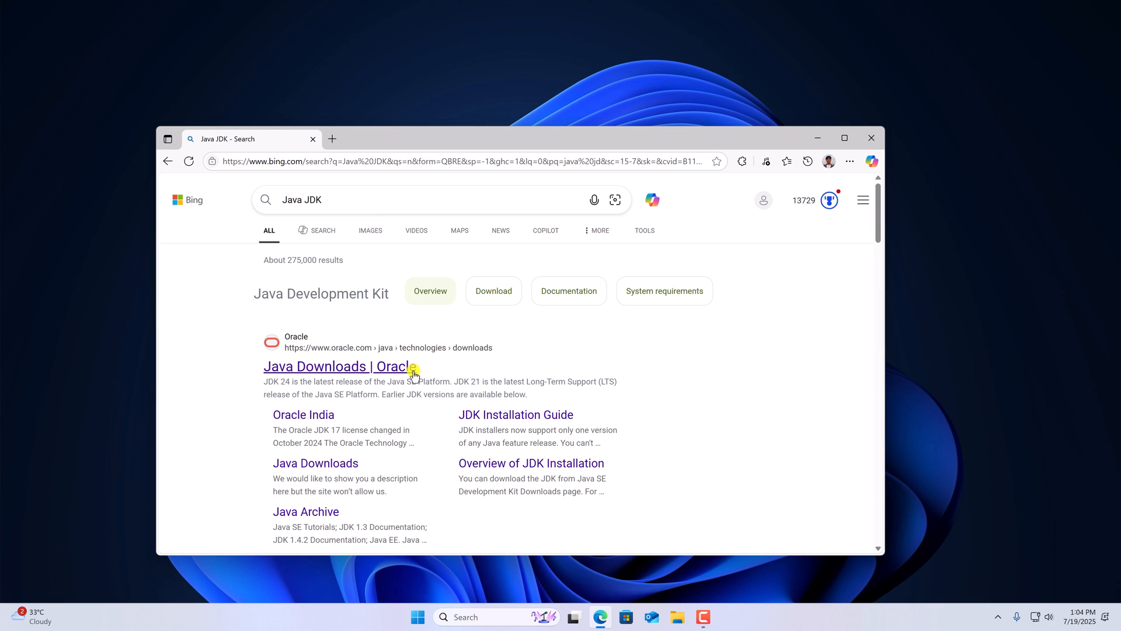
# From the Oracle Java downloads result, download the JDK 24 Windows x64 .exe installer
pyautogui.click(337, 366)
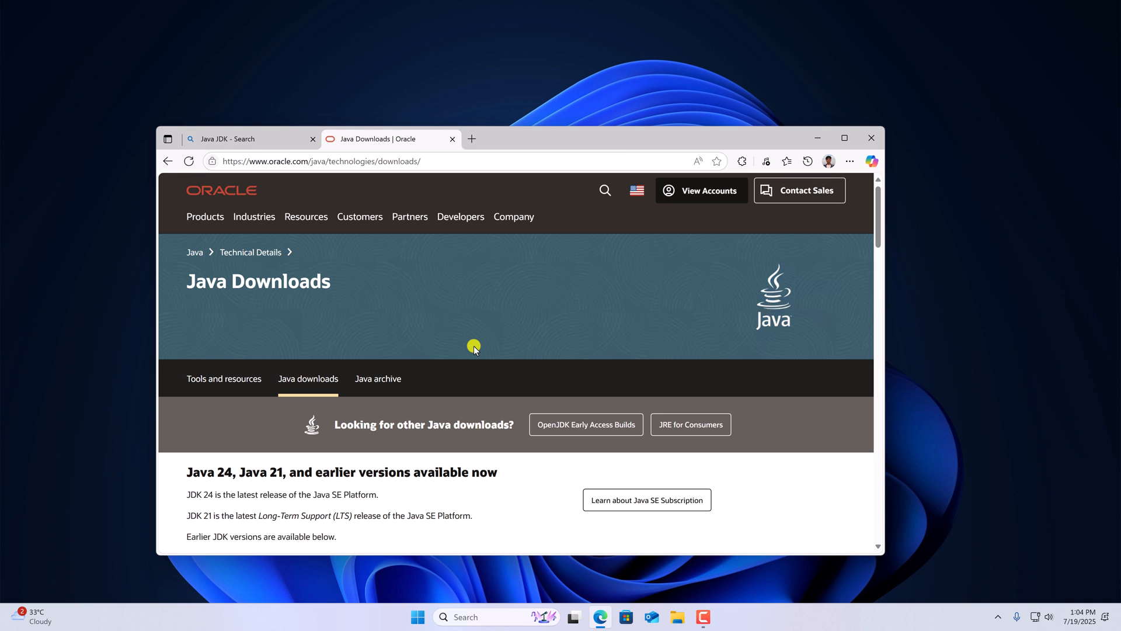
pyautogui.scroll(-3)
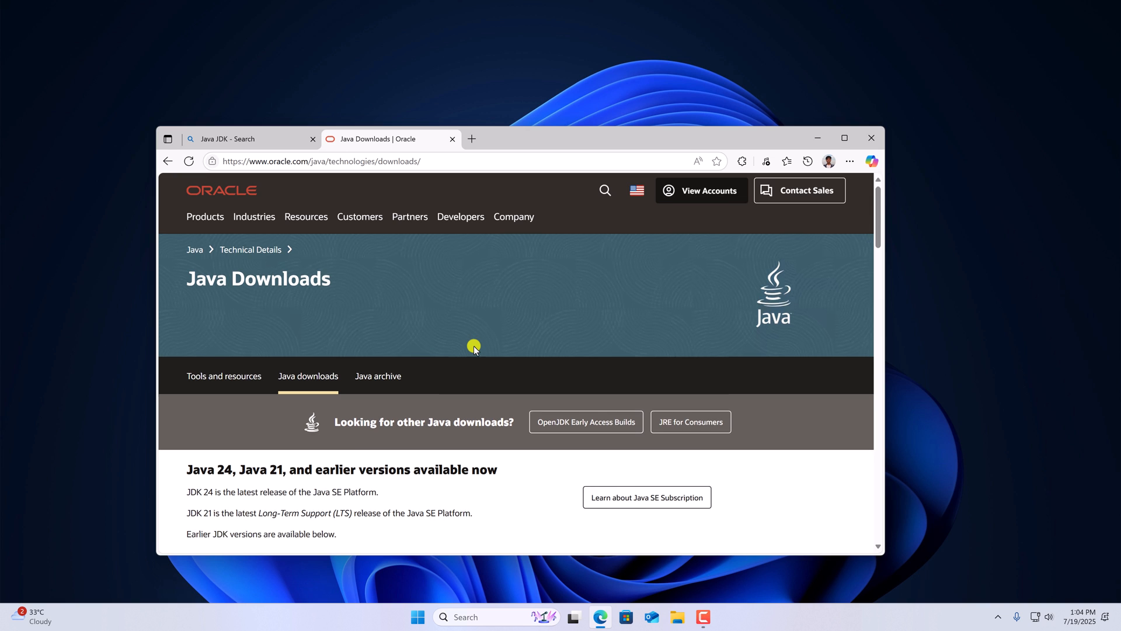
pyautogui.scroll(-3)
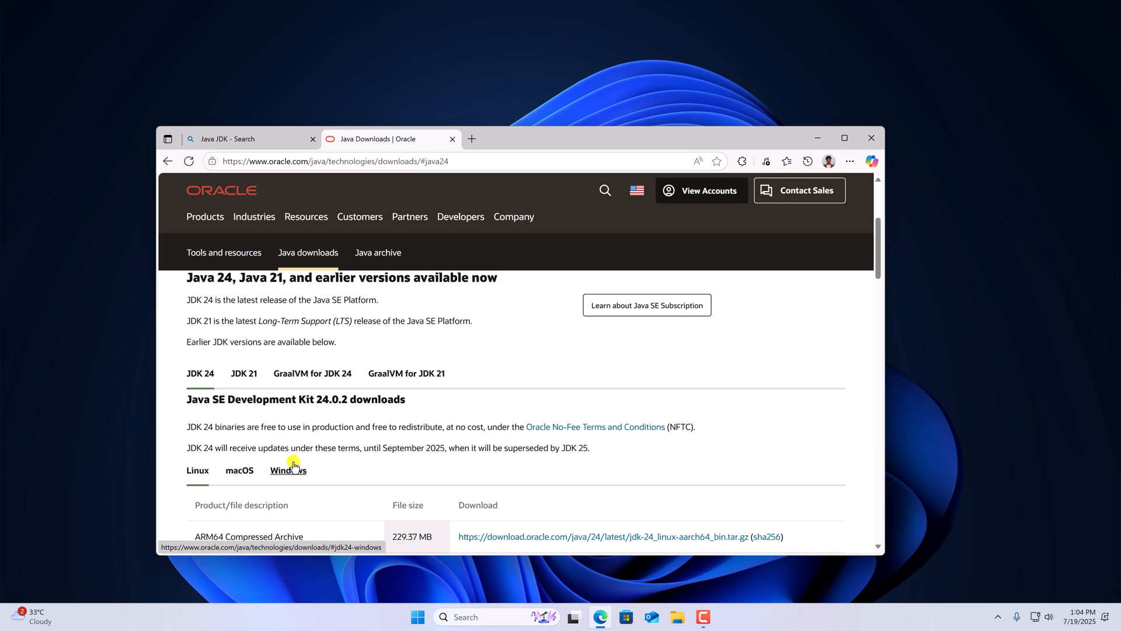
pyautogui.click(287, 469)
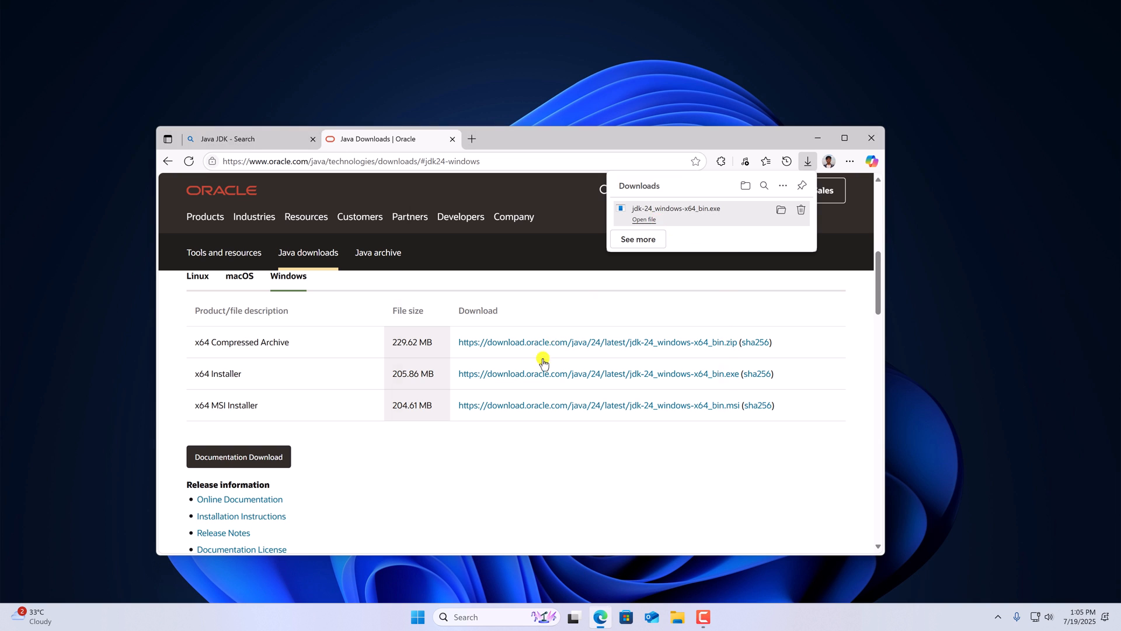
# Install JDK 24.0.2 (64-bit) into C:\Program Files\Java\jdk-24, keeping the default folder, then close setup
pyautogui.click(643, 220)
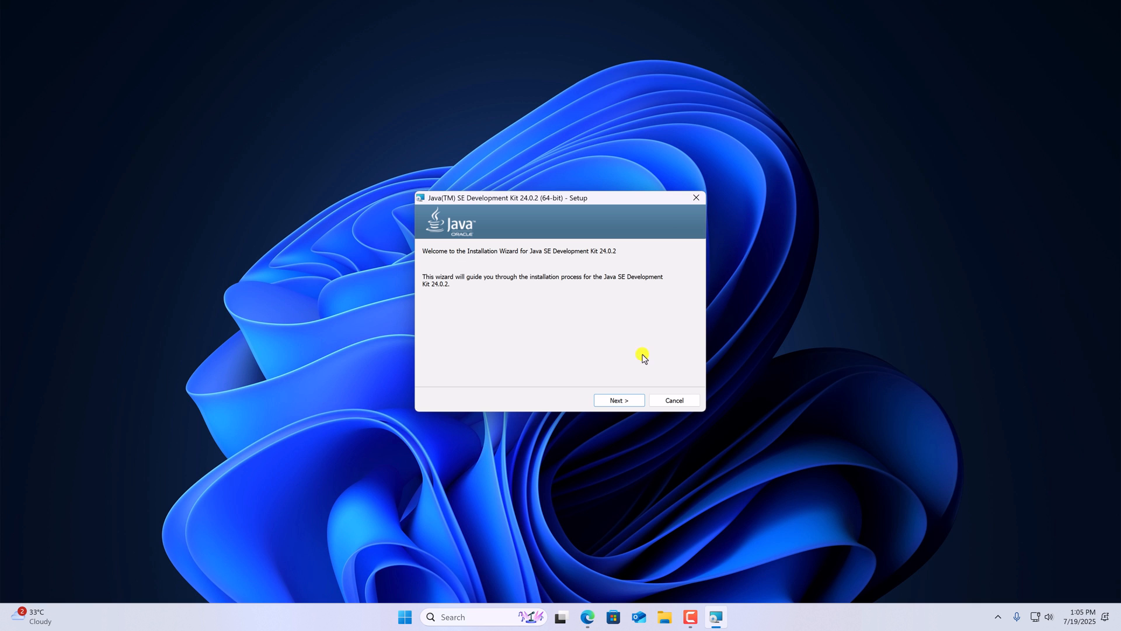
pyautogui.click(618, 399)
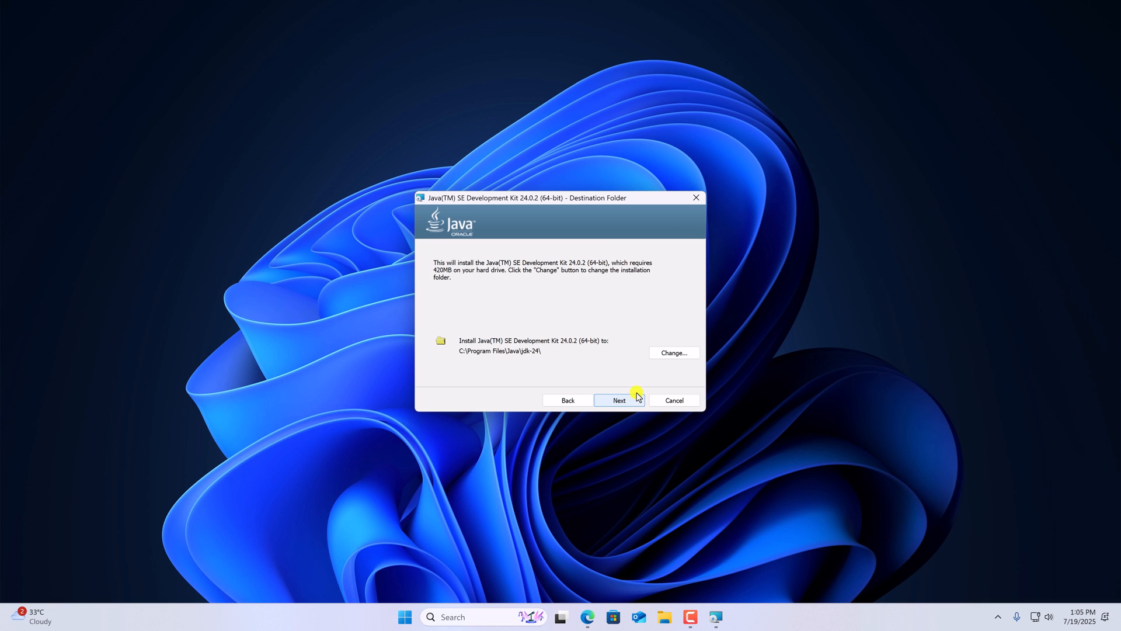
pyautogui.moveTo(619, 344)
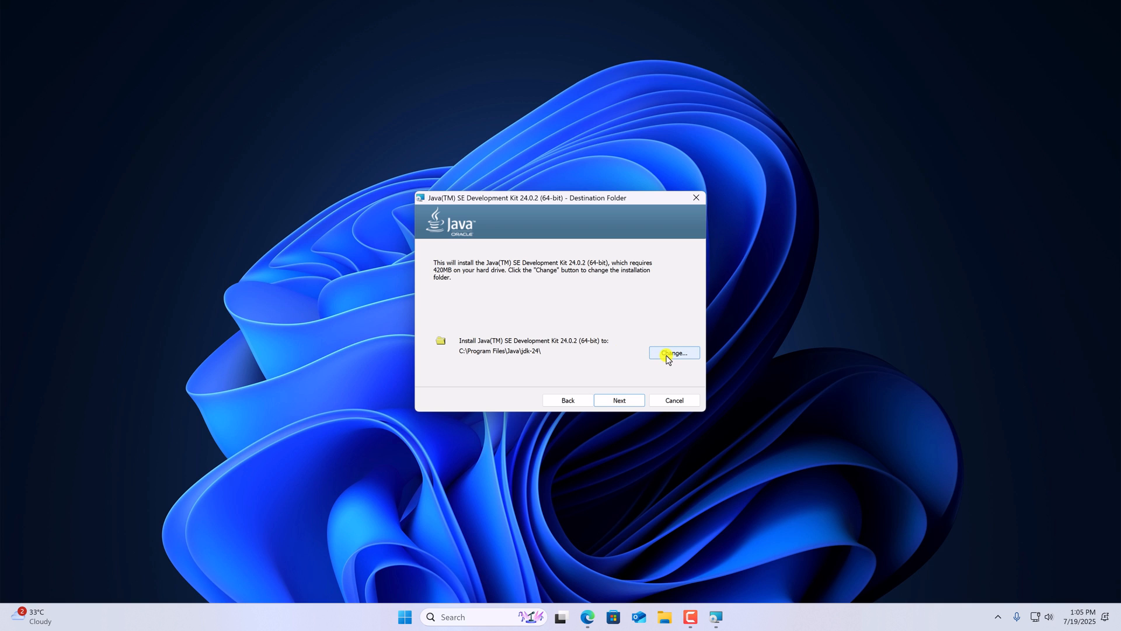
pyautogui.click(673, 352)
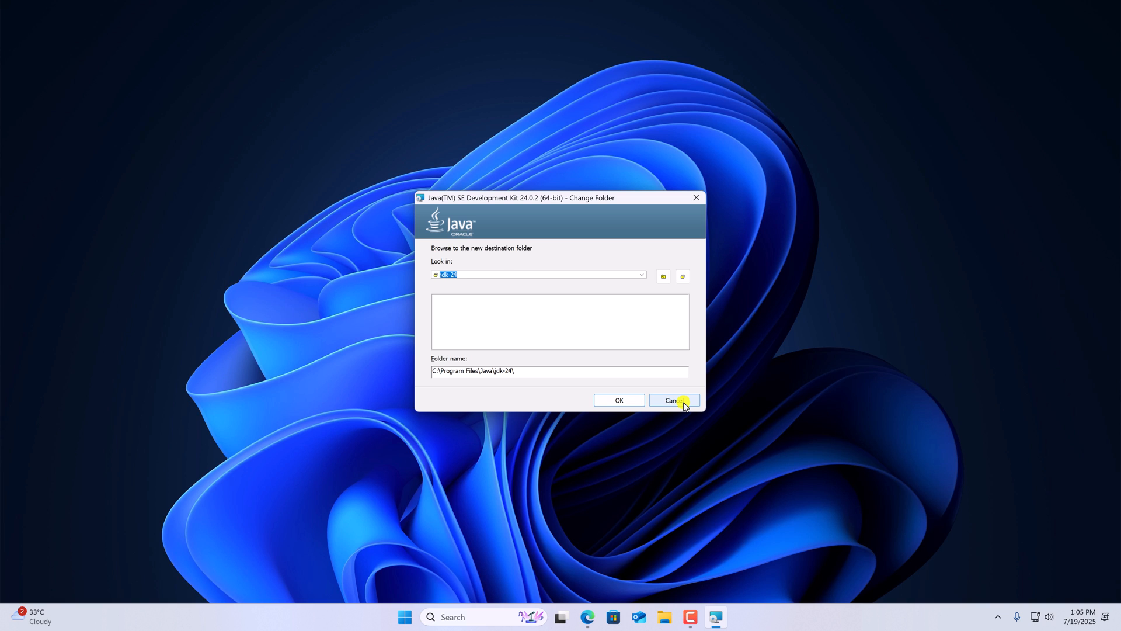
pyautogui.click(672, 399)
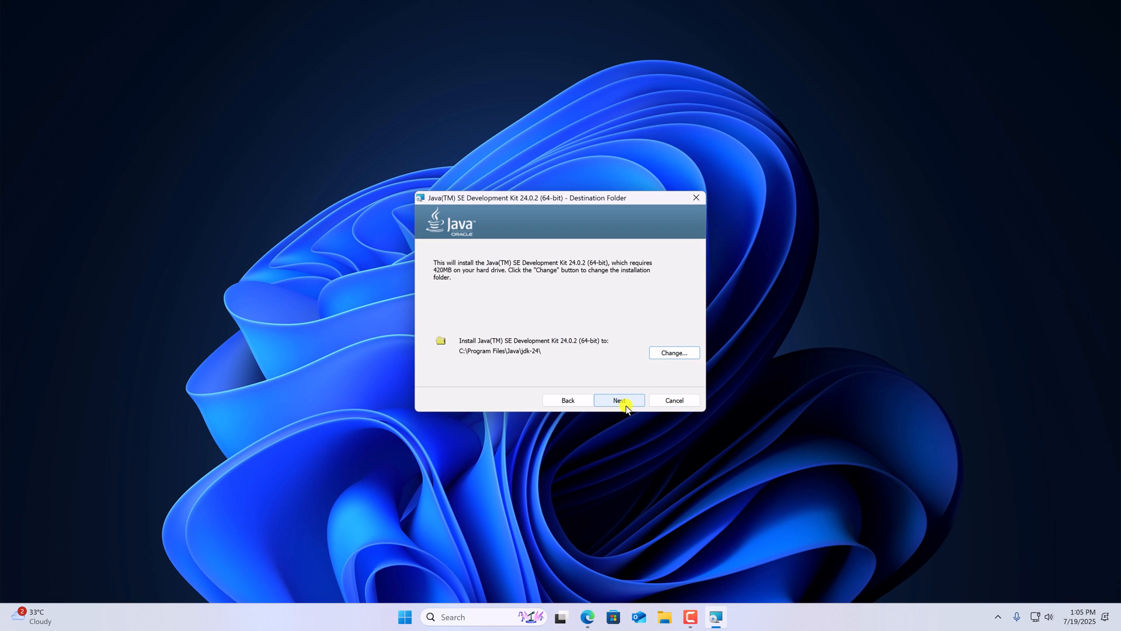
pyautogui.click(618, 400)
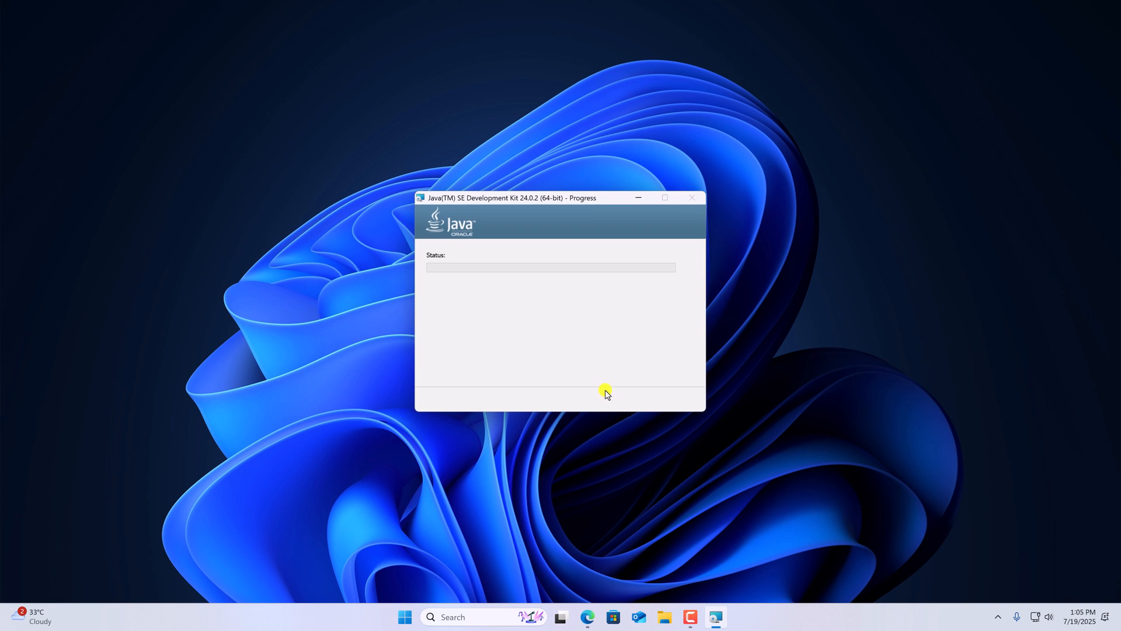
pyautogui.moveTo(601, 350)
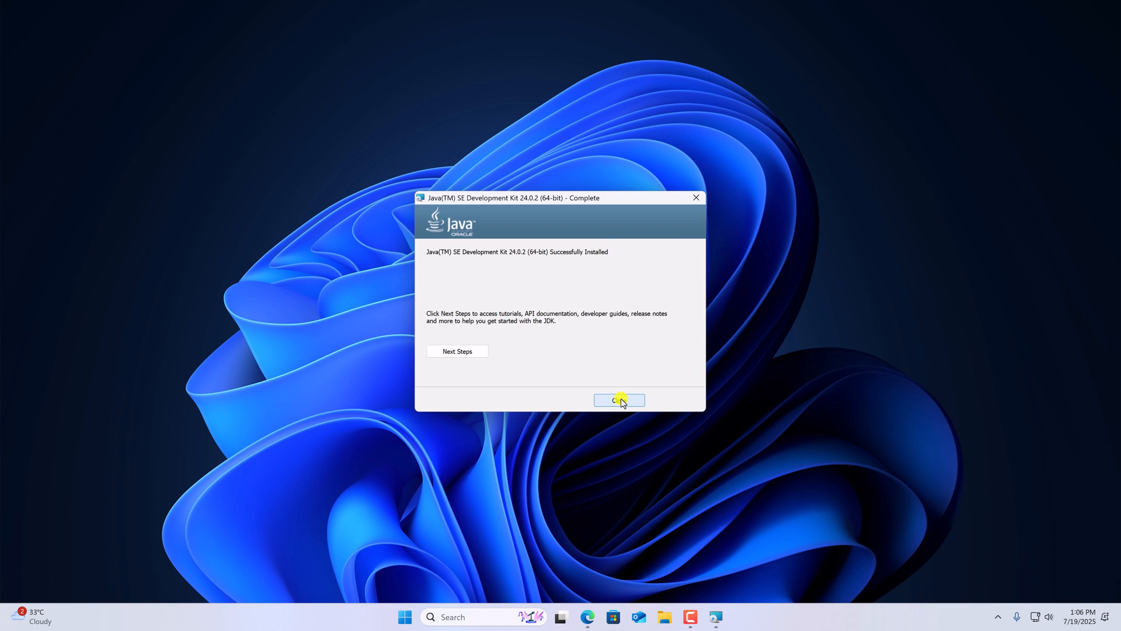
pyautogui.click(618, 399)
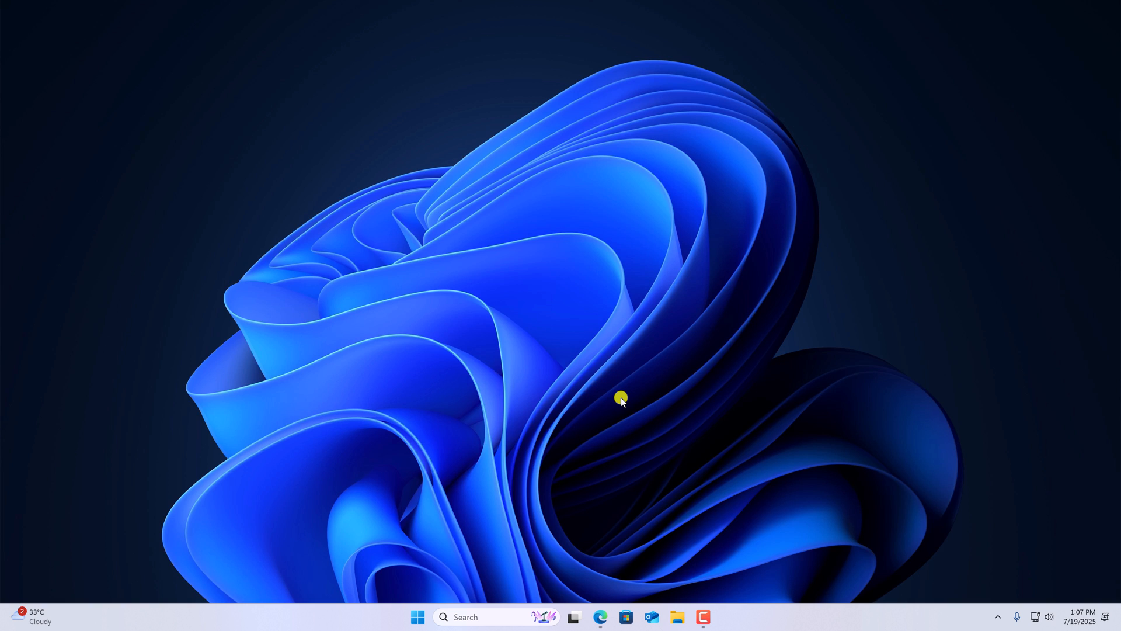
pyautogui.moveTo(675, 617)
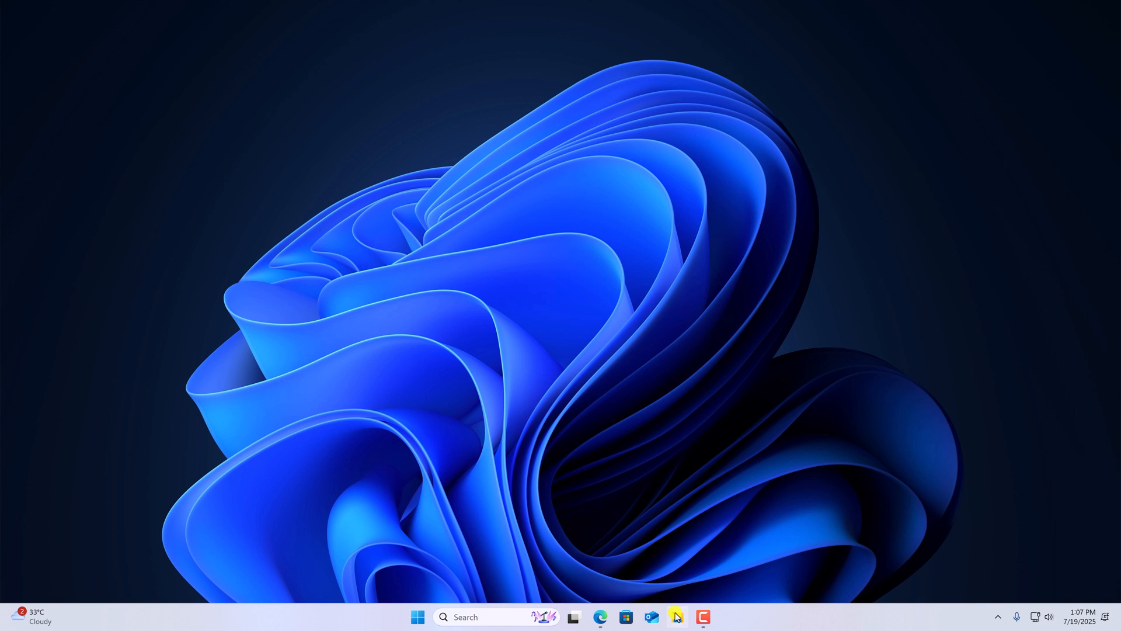
# Browse File Explorer to C:\Program Files\Java\jdk-24\bin
pyautogui.click(676, 617)
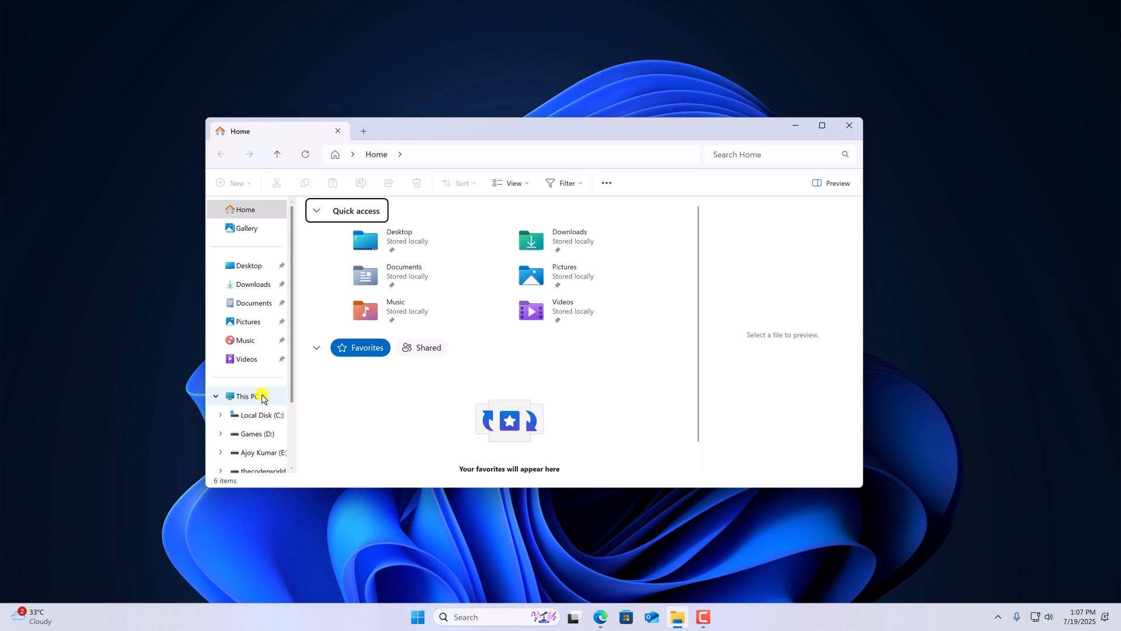
pyautogui.click(246, 395)
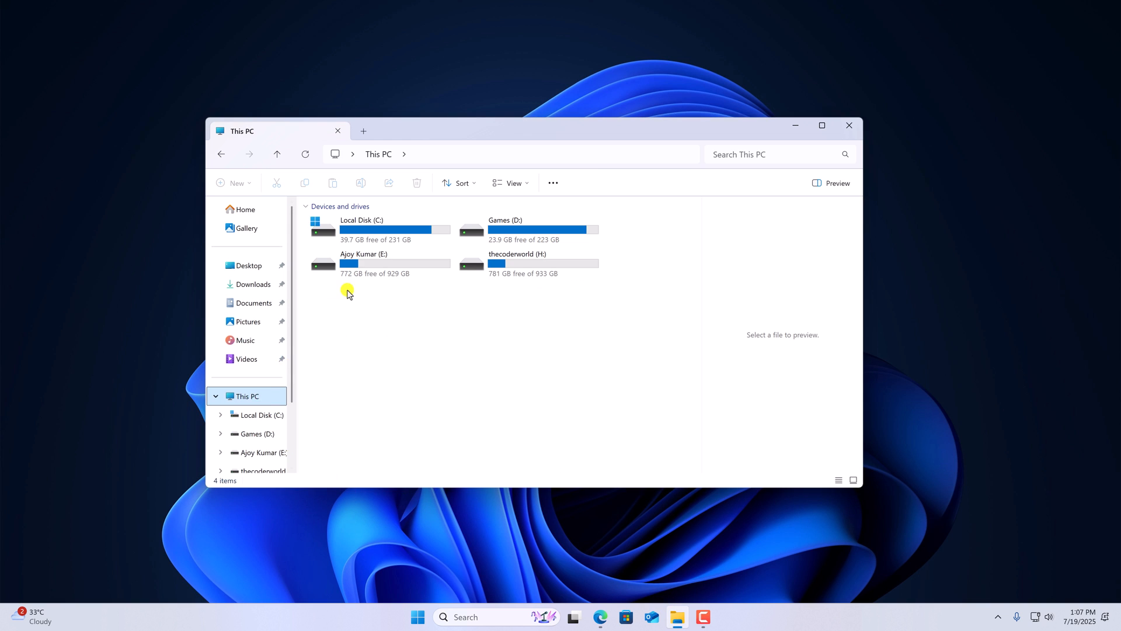
pyautogui.click(386, 229)
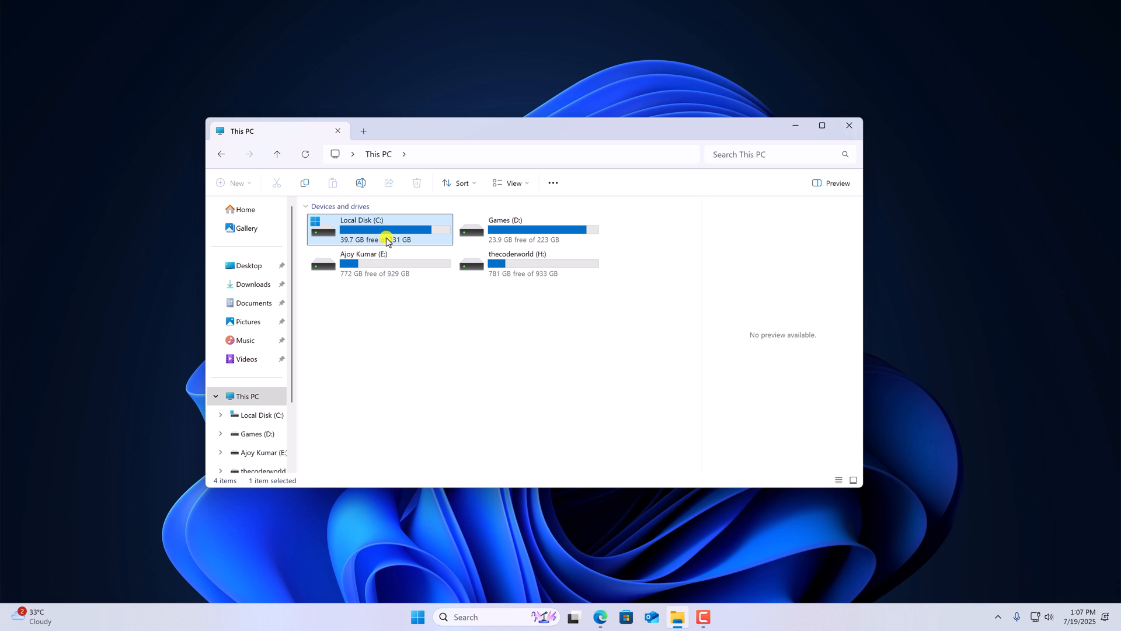
pyautogui.doubleClick(361, 229)
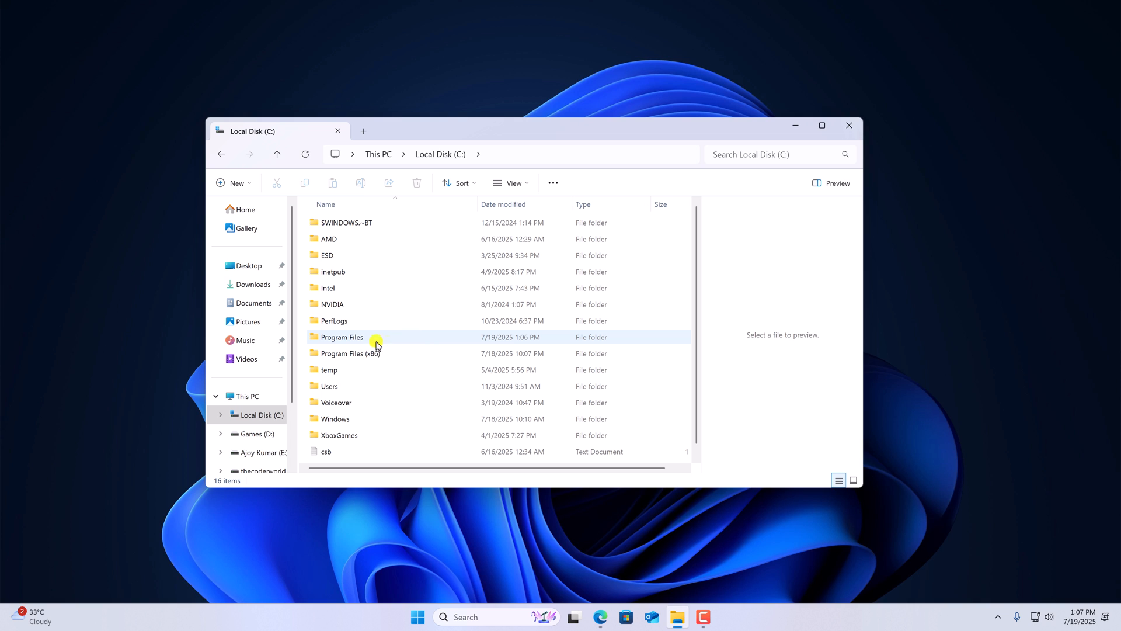
pyautogui.click(341, 337)
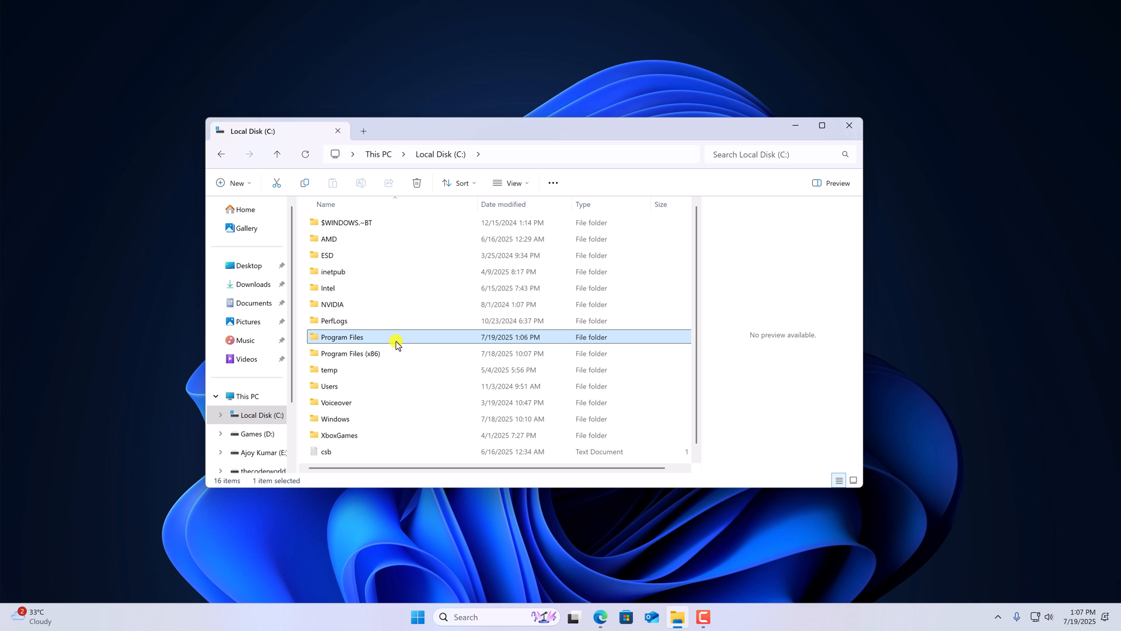
pyautogui.doubleClick(341, 337)
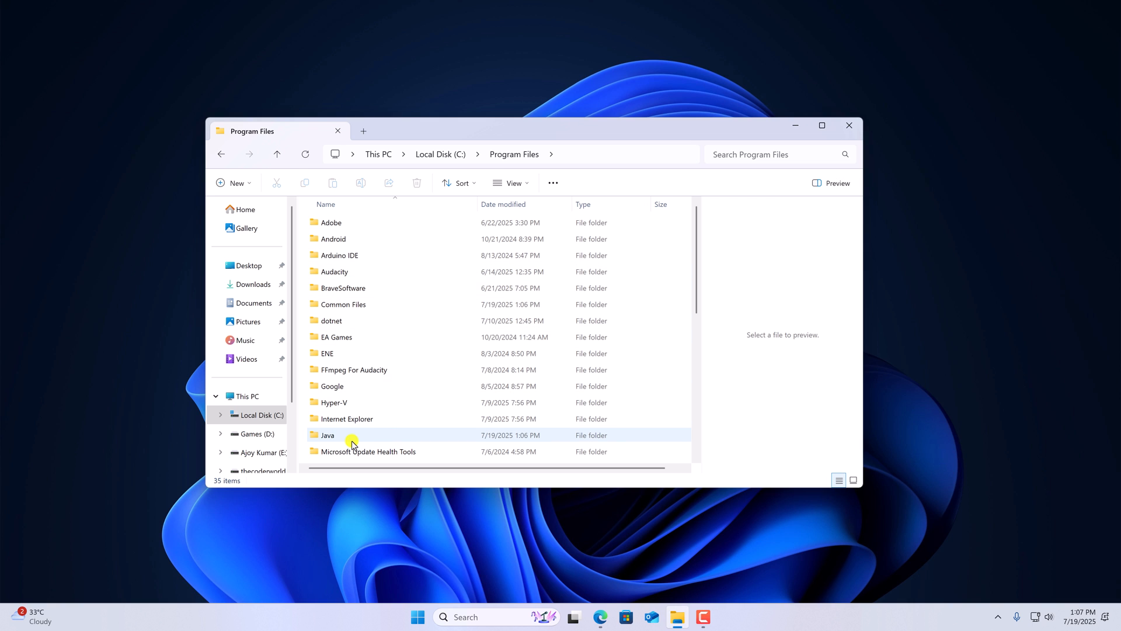
pyautogui.doubleClick(328, 435)
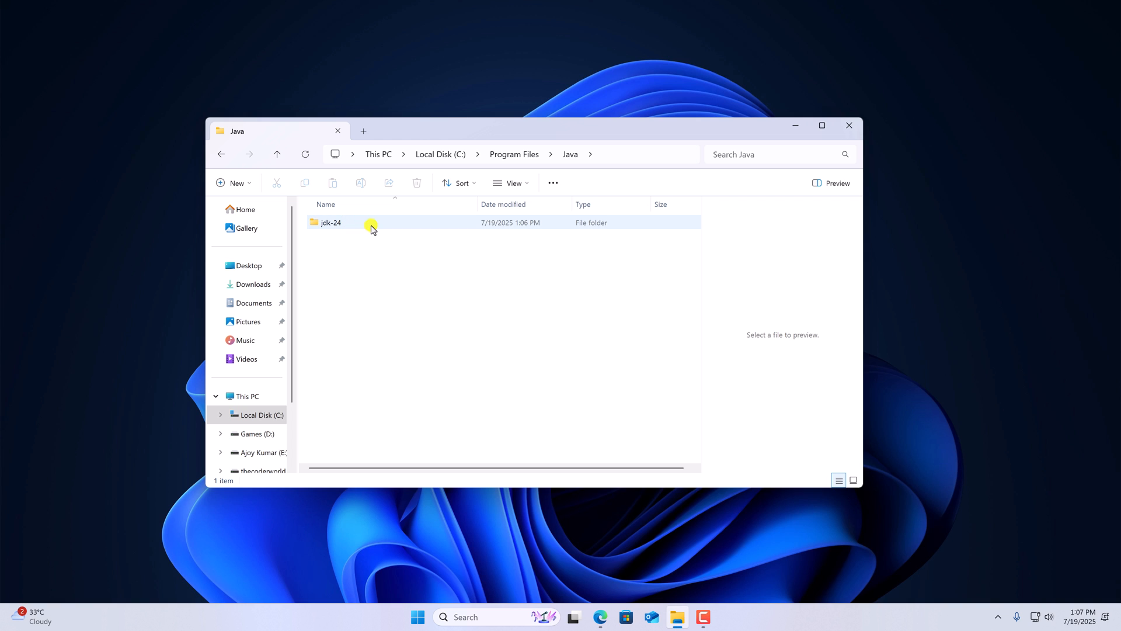
pyautogui.doubleClick(330, 222)
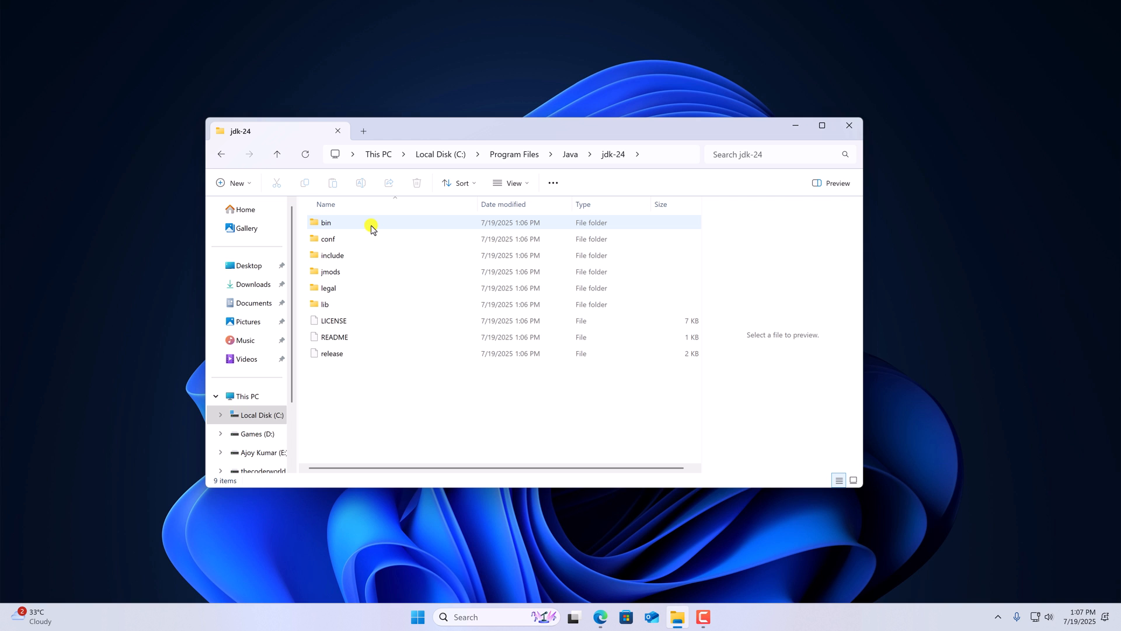
pyautogui.doubleClick(326, 223)
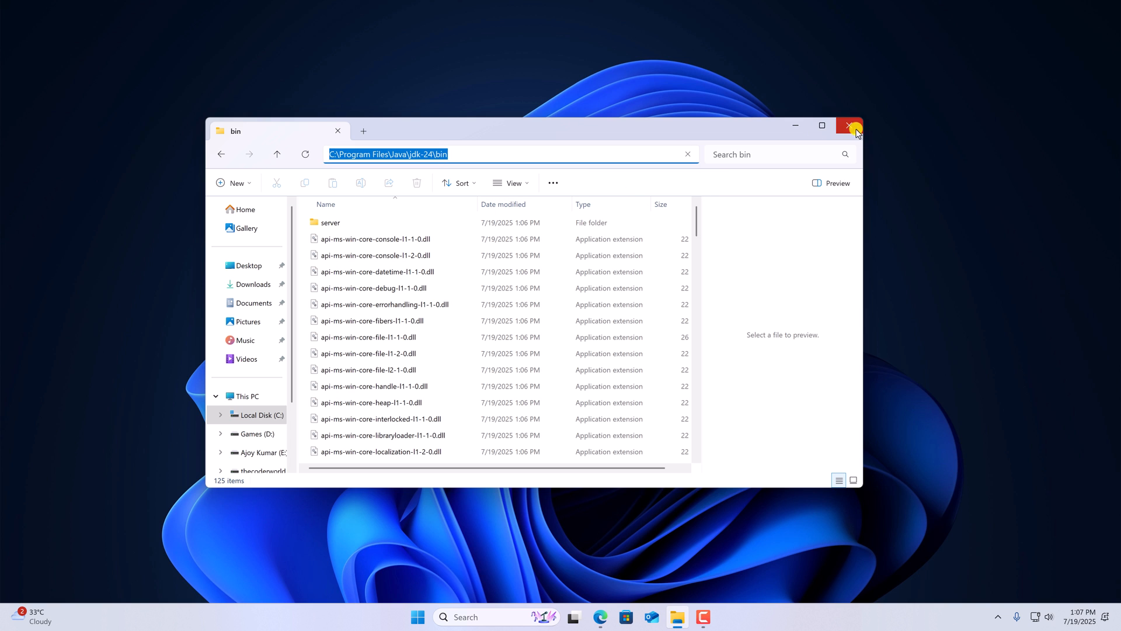
# Close File Explorer, search 'ENVI', and open 'Edit the system environment variables'
pyautogui.click(851, 125)
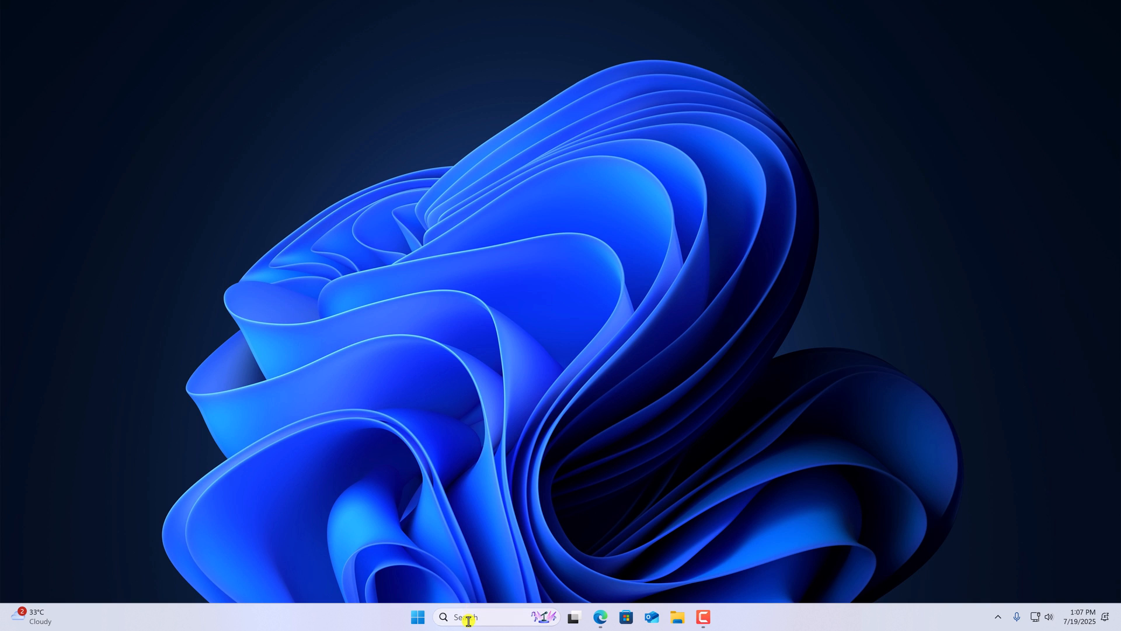
pyautogui.click(468, 617)
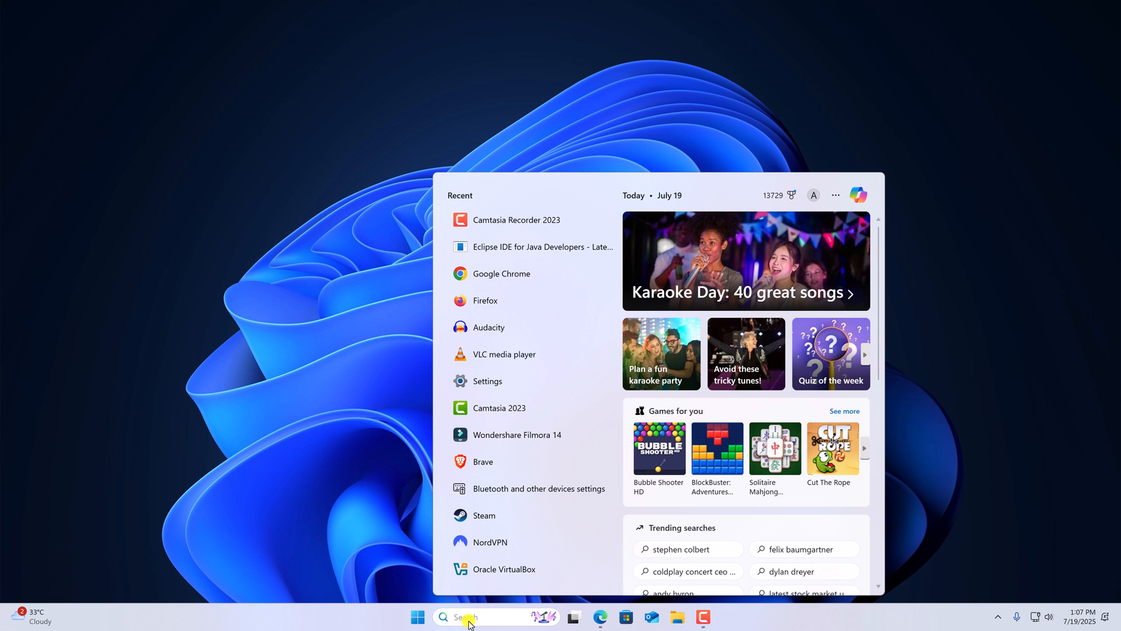
pyautogui.write('ENVIRON')
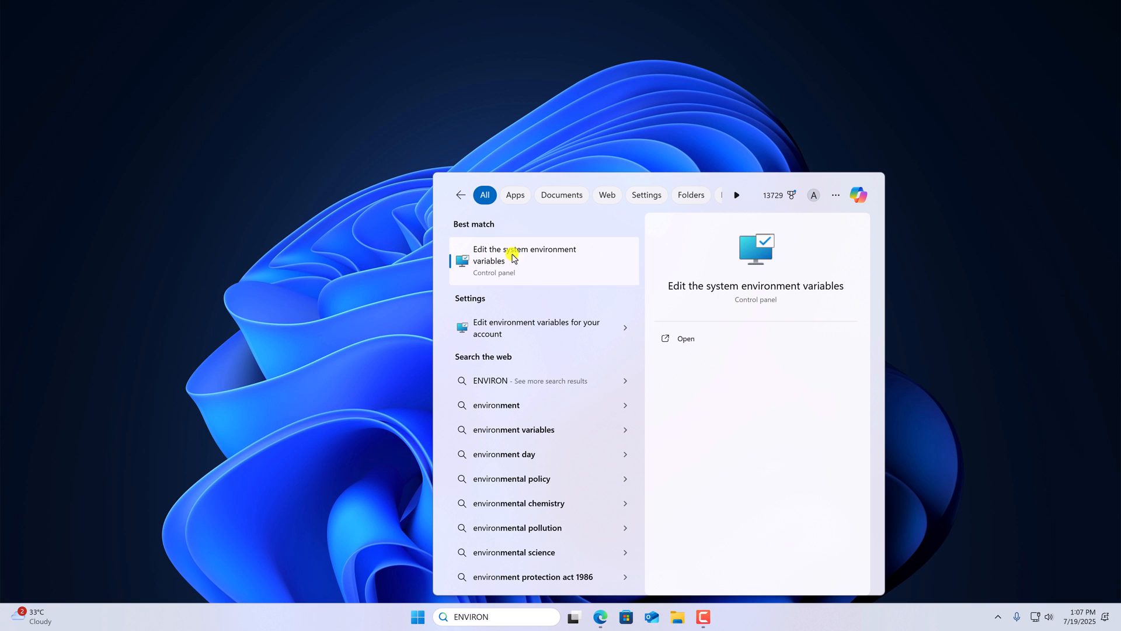
pyautogui.moveTo(518, 265)
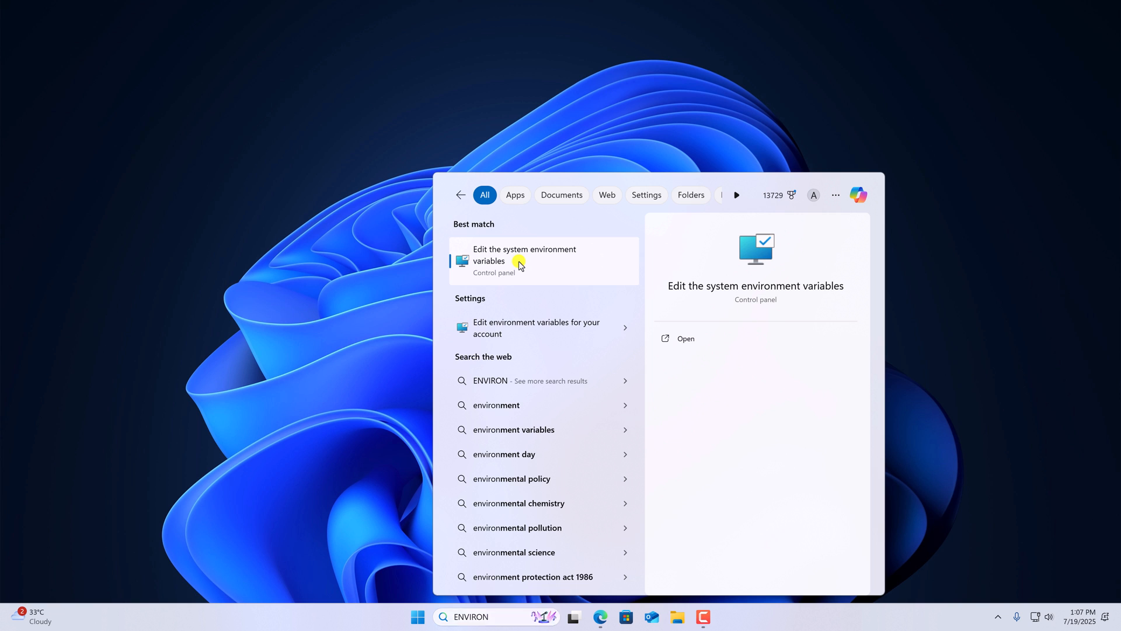
pyautogui.click(525, 254)
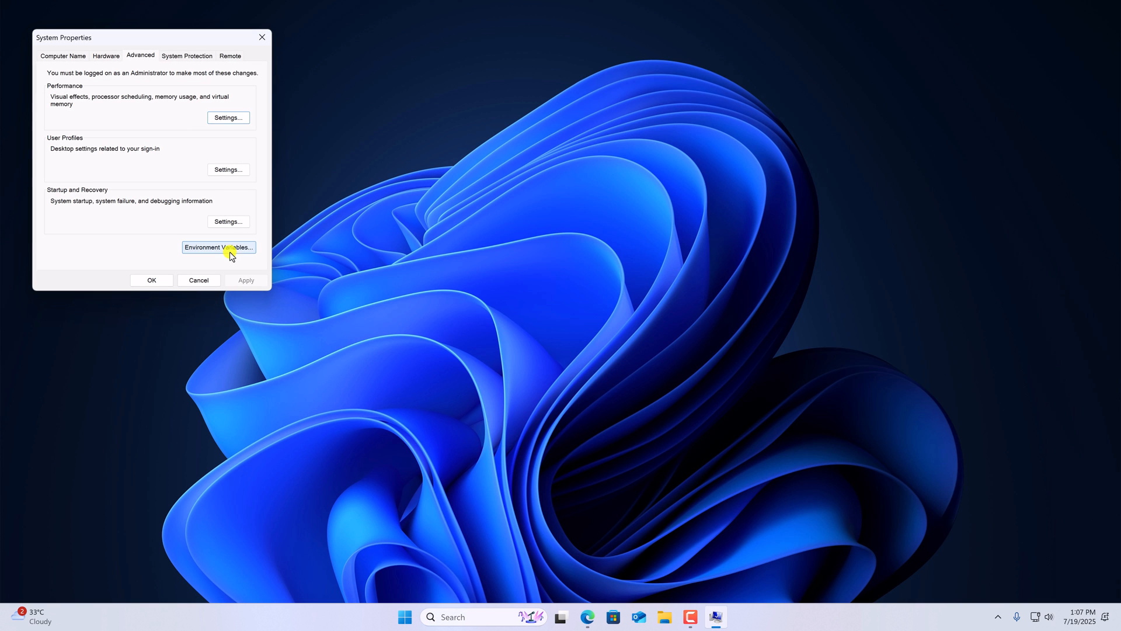
# Add C:\Program Files\Java\jdk-24\bin as a new system Path entry and confirm every dialog
pyautogui.click(218, 247)
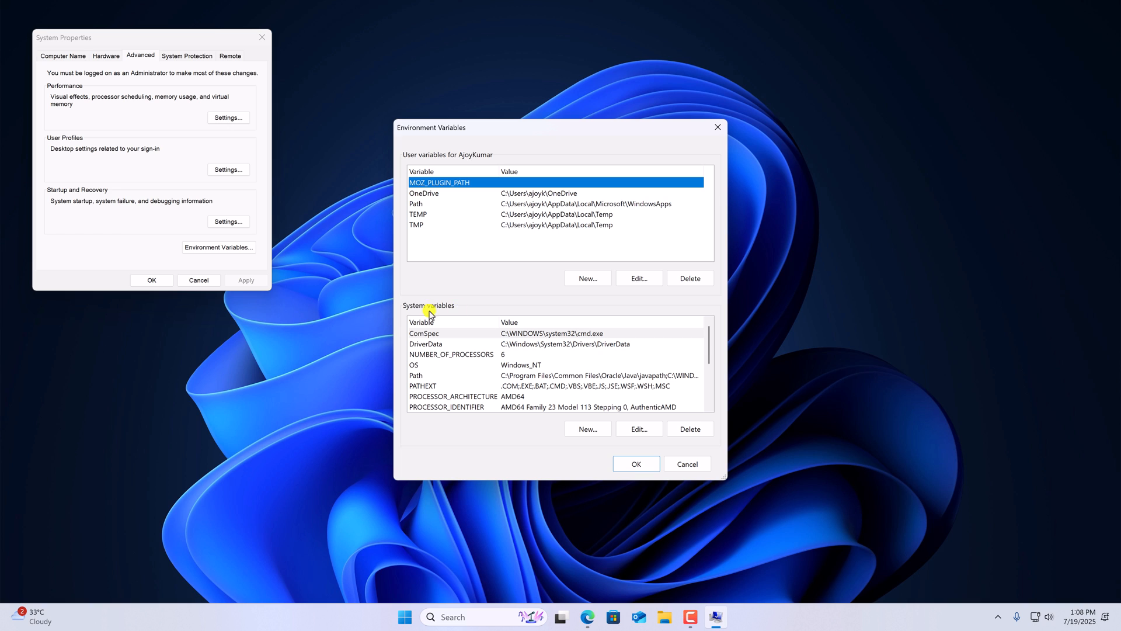
pyautogui.moveTo(433, 329)
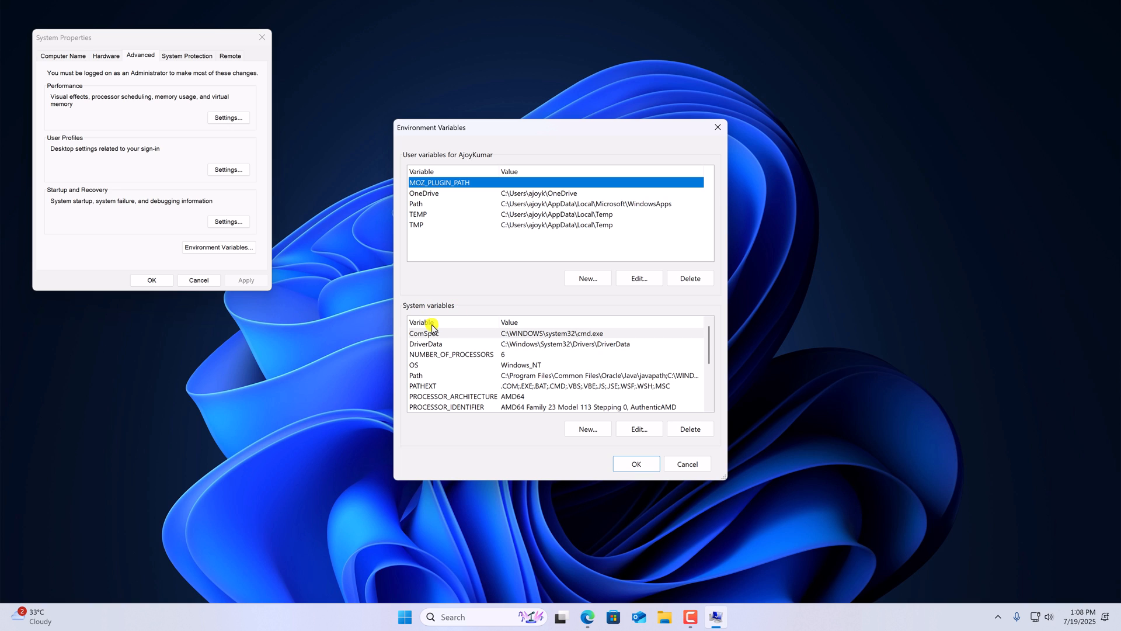
pyautogui.click(415, 375)
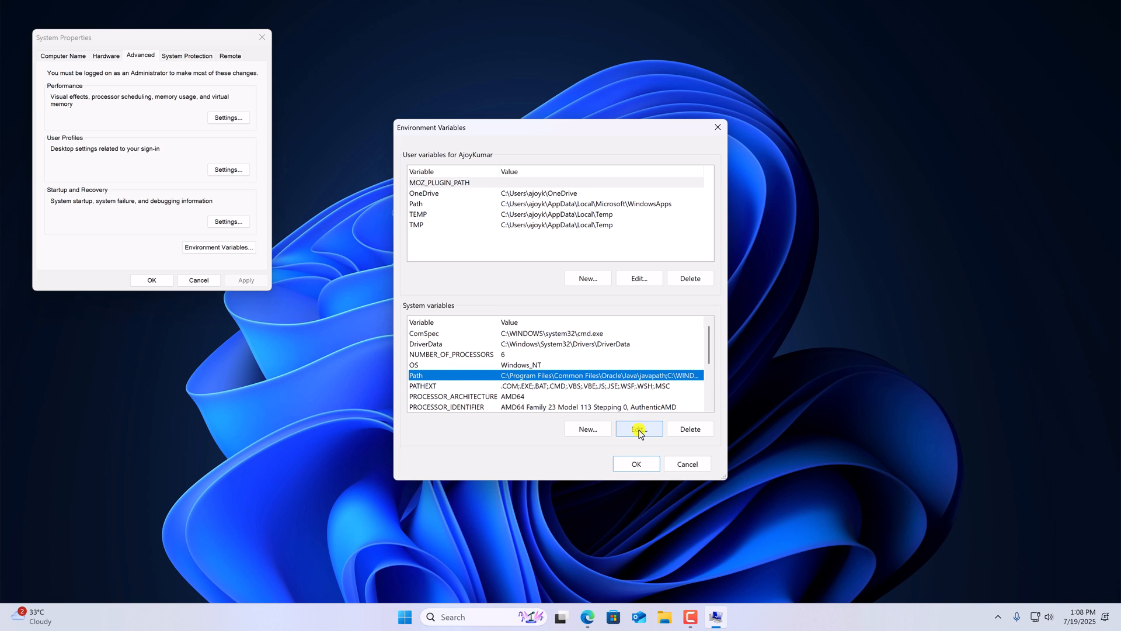
pyautogui.click(638, 429)
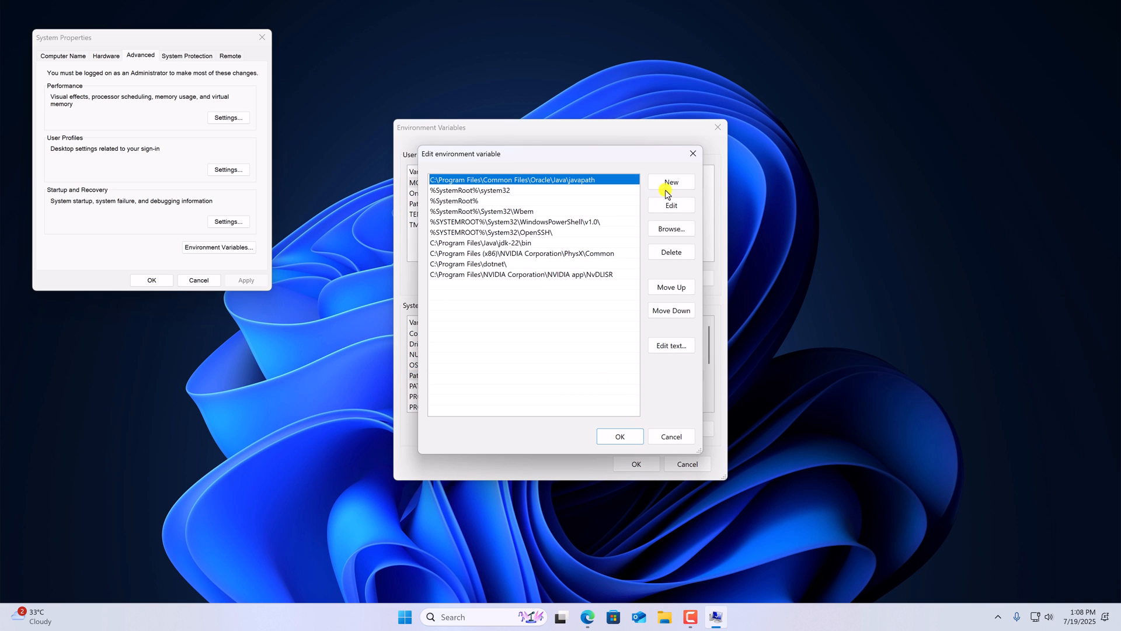
pyautogui.click(670, 181)
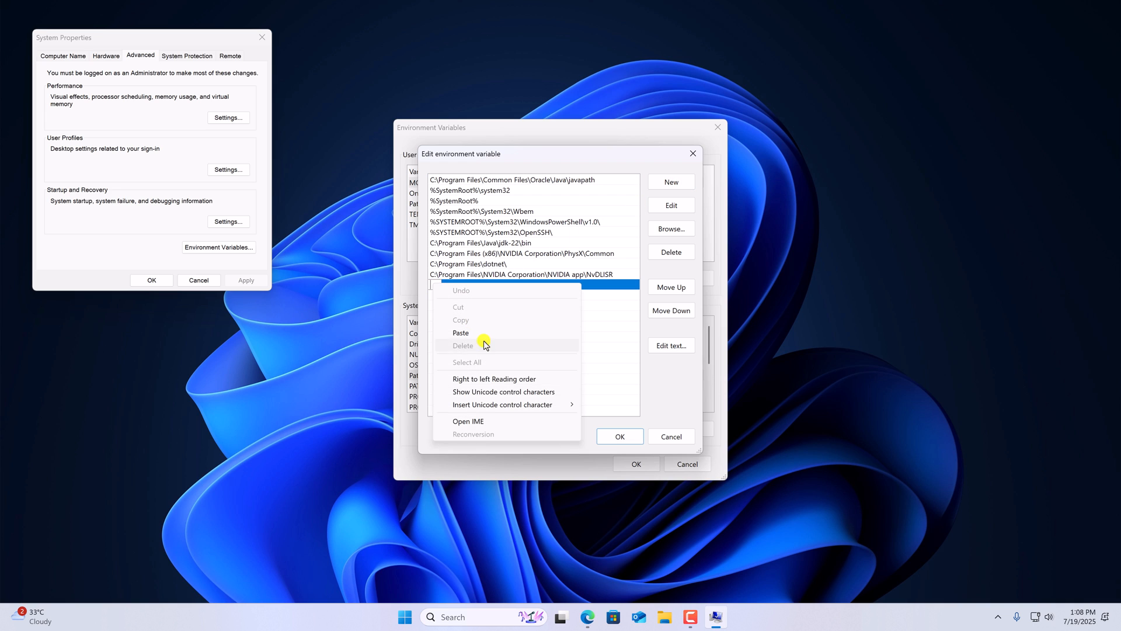
pyautogui.click(461, 332)
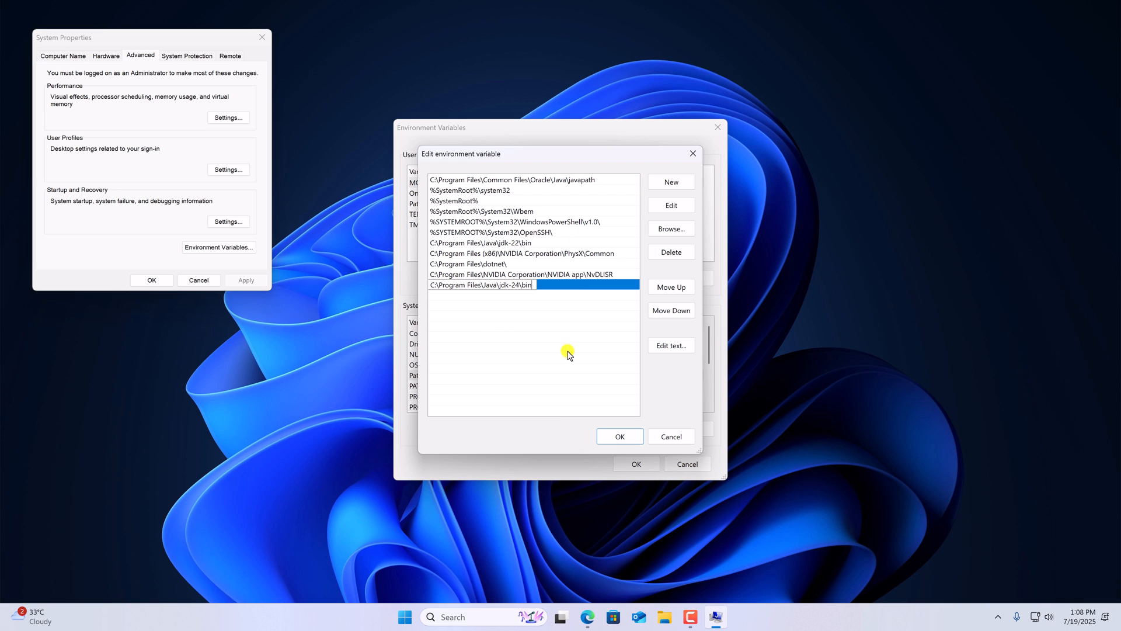
pyautogui.click(618, 437)
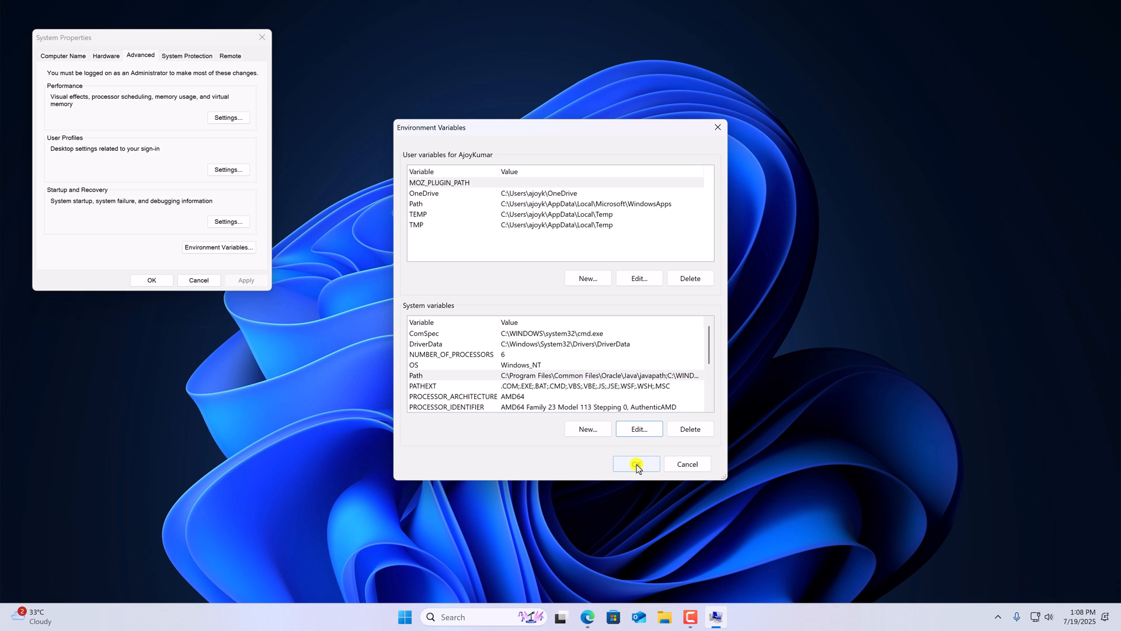
pyautogui.click(634, 463)
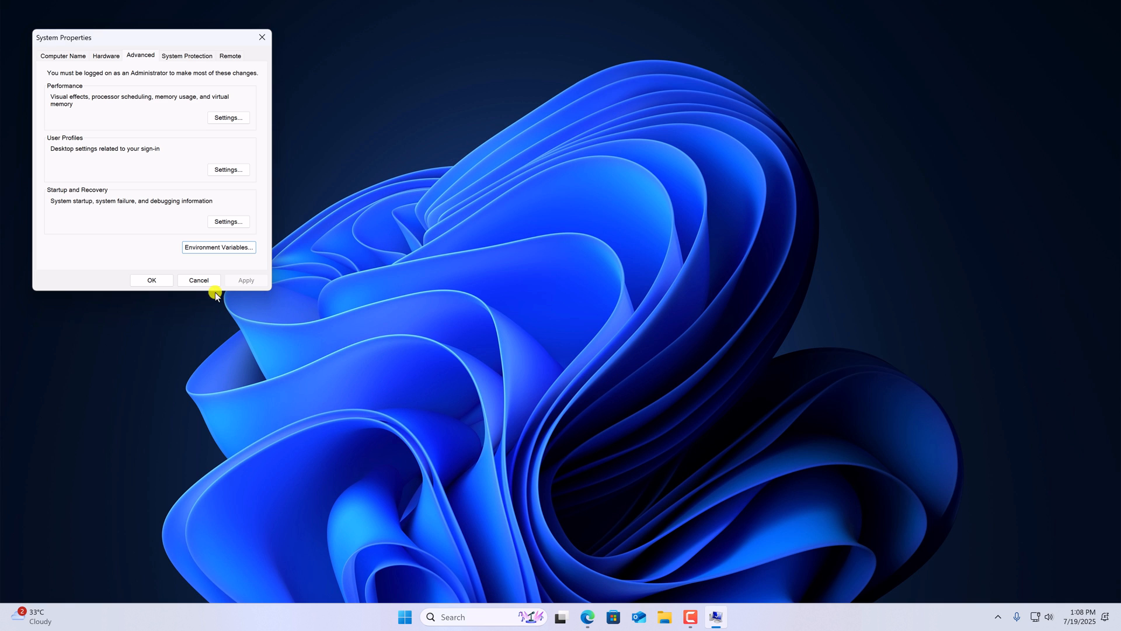
pyautogui.click(198, 280)
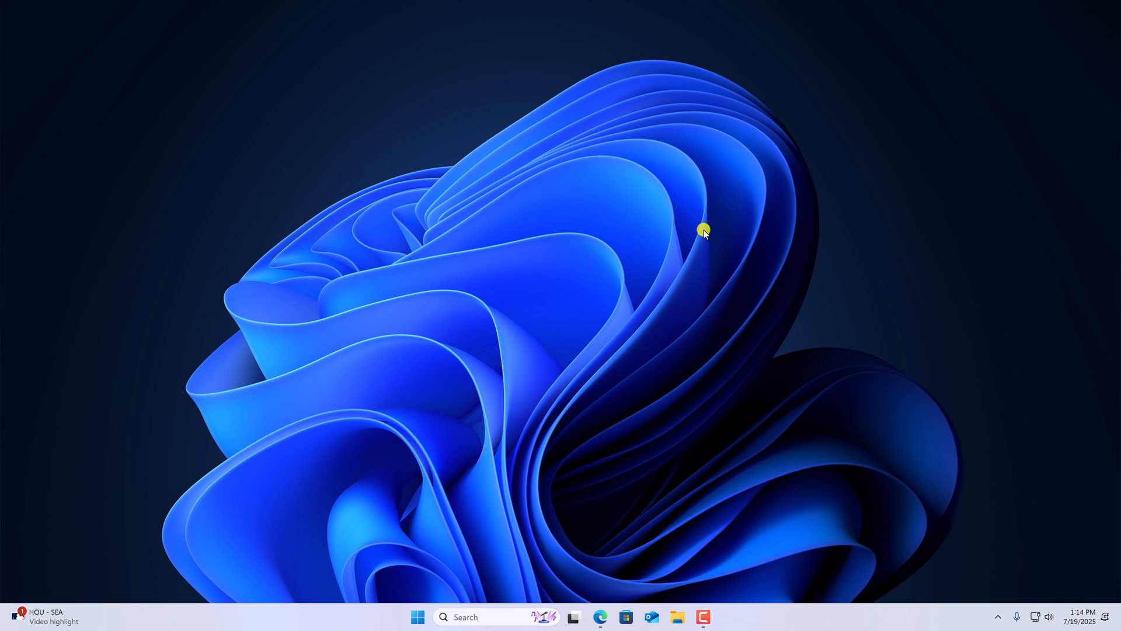
# Open Microsoft Edge to reach the eclipseide.org home page
pyautogui.click(600, 616)
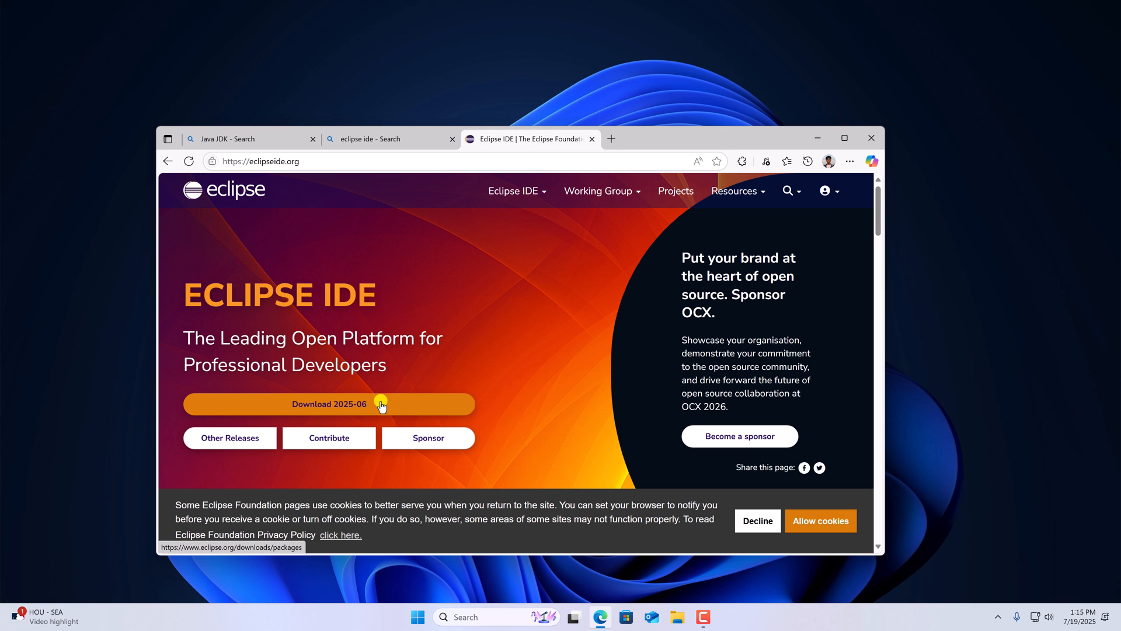
# Download the 2025-06 Eclipse Installer for Windows x86_64 via the mirror page and open it
pyautogui.click(328, 404)
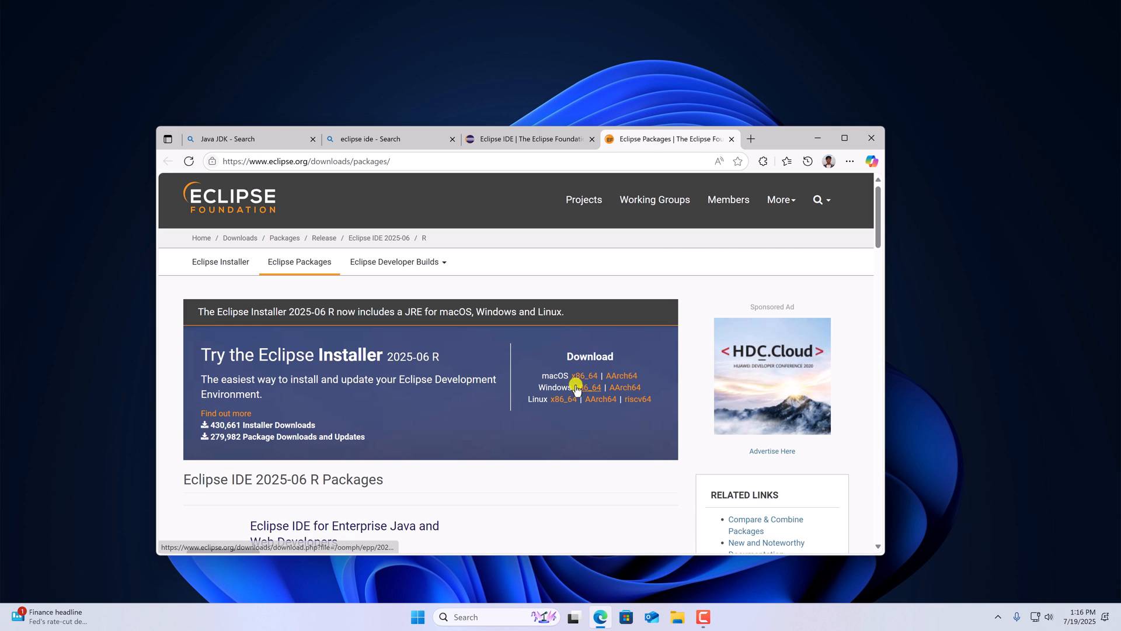
pyautogui.click(587, 387)
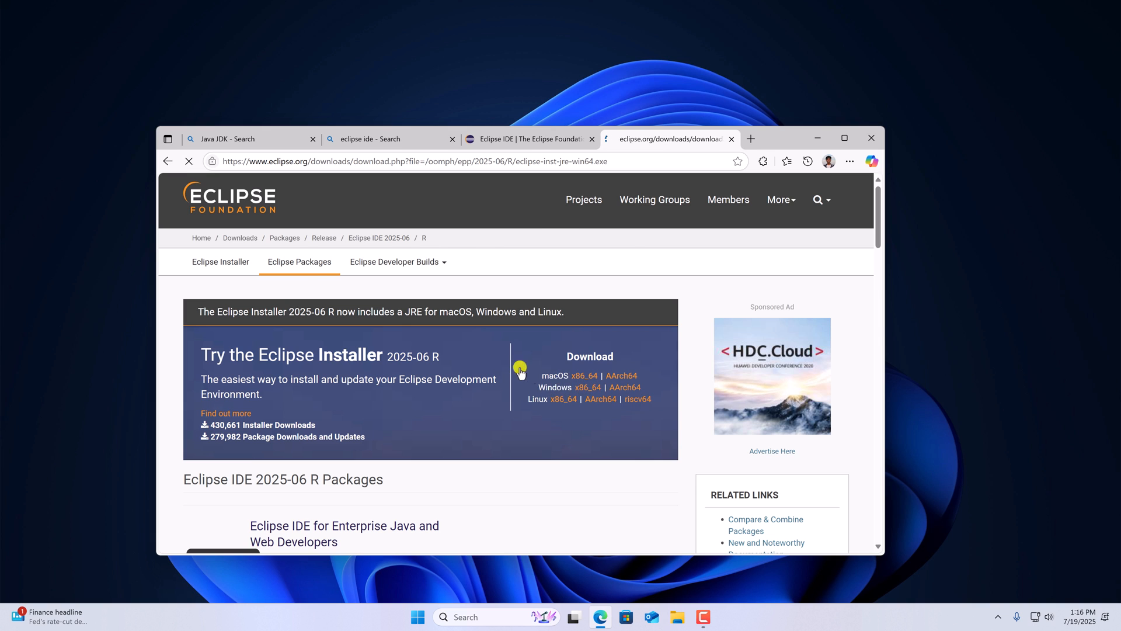
pyautogui.click(586, 387)
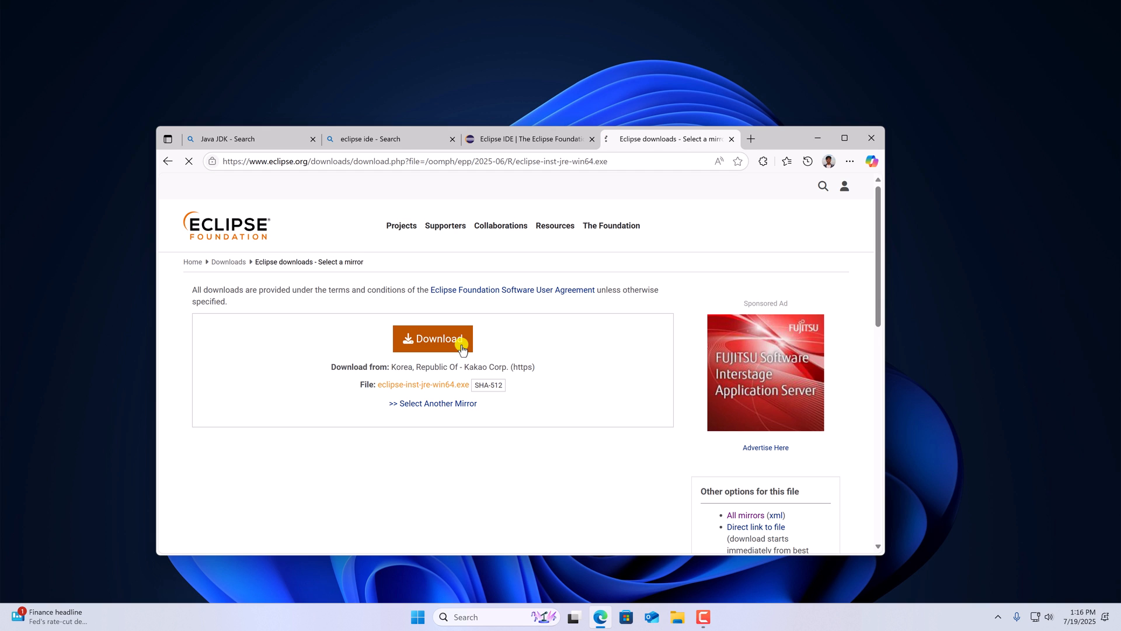
pyautogui.click(432, 338)
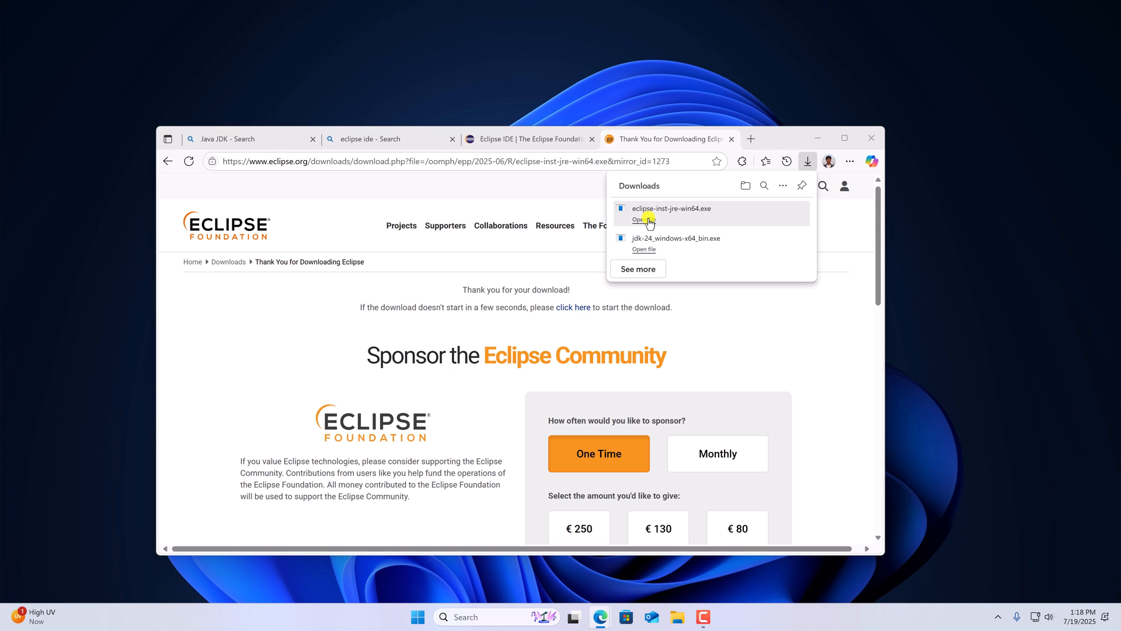
pyautogui.click(643, 220)
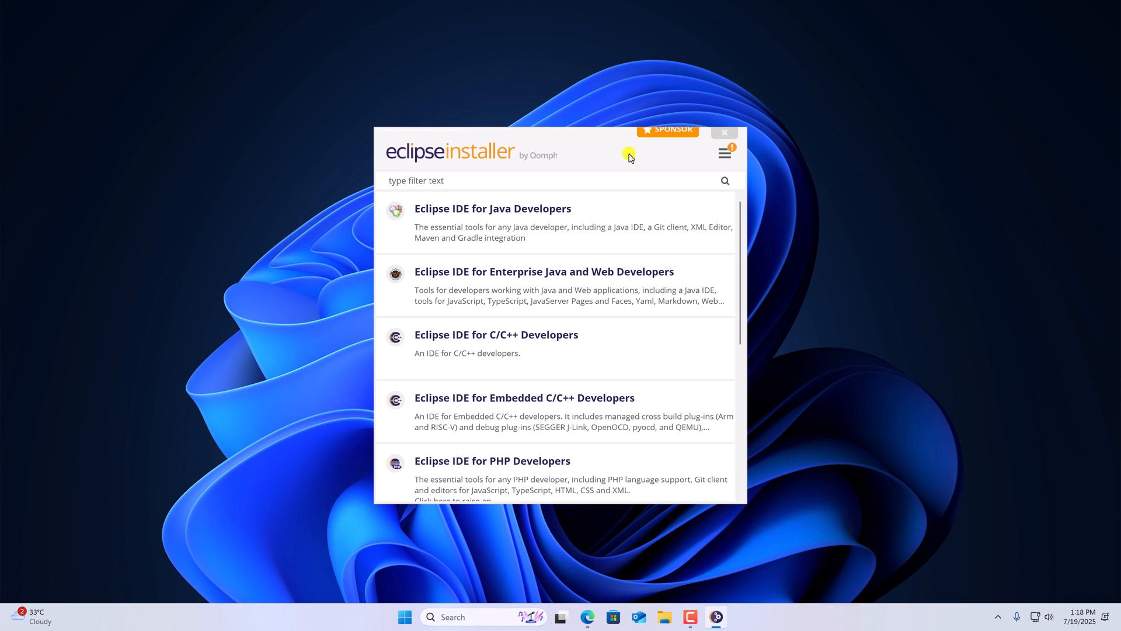
pyautogui.moveTo(544, 218)
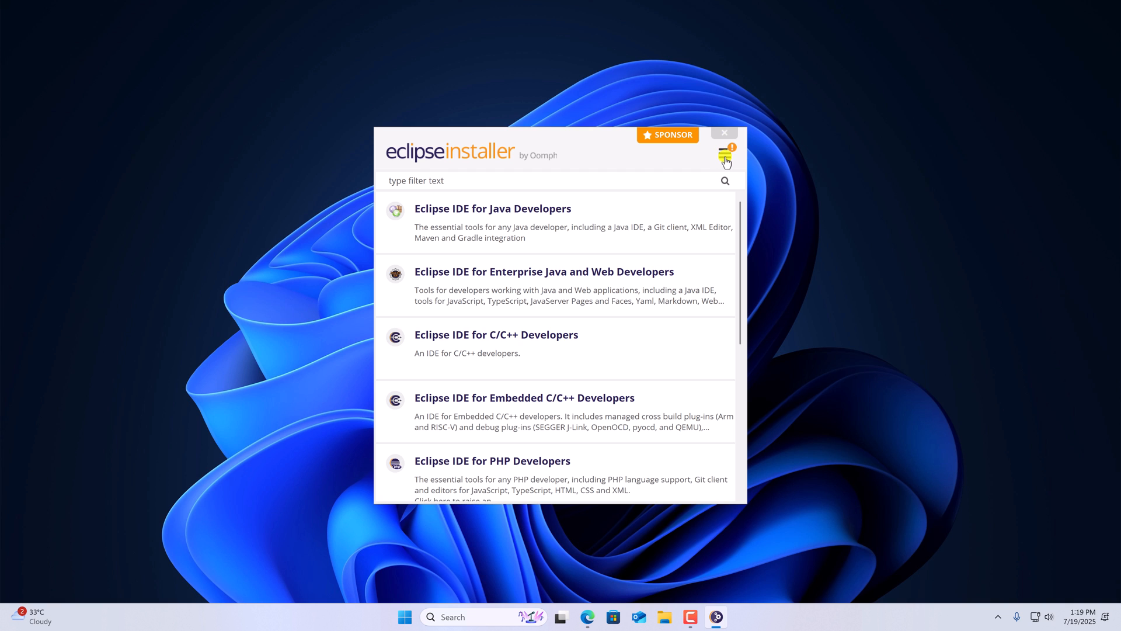
# Run the installer UPDATE and accept the license with Remember accepted licenses ticked
pyautogui.click(724, 151)
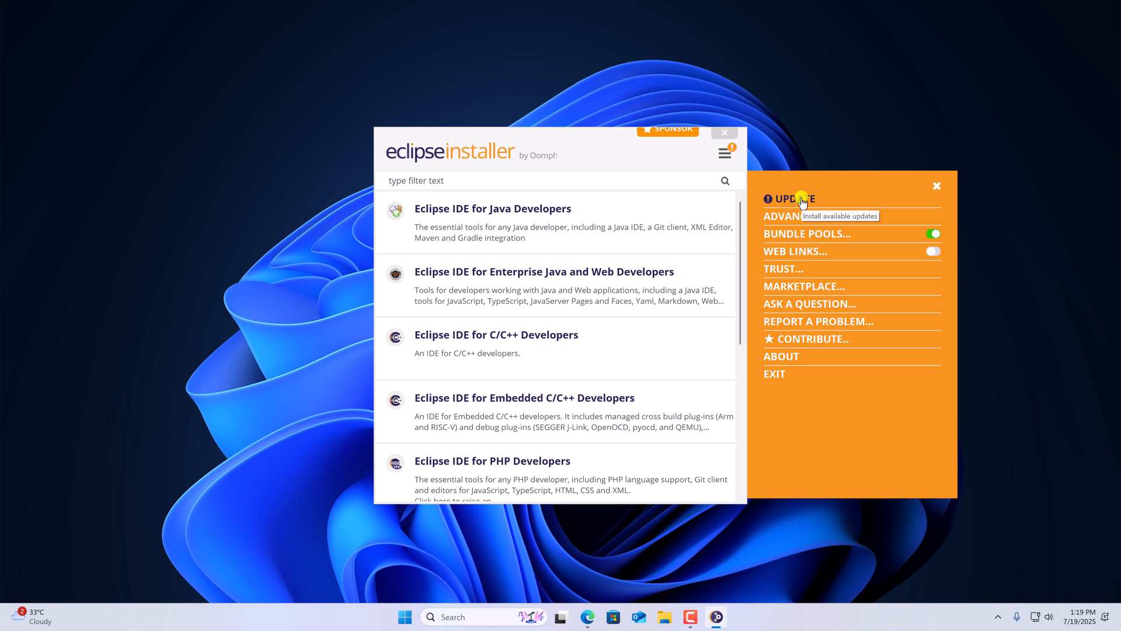
pyautogui.click(790, 198)
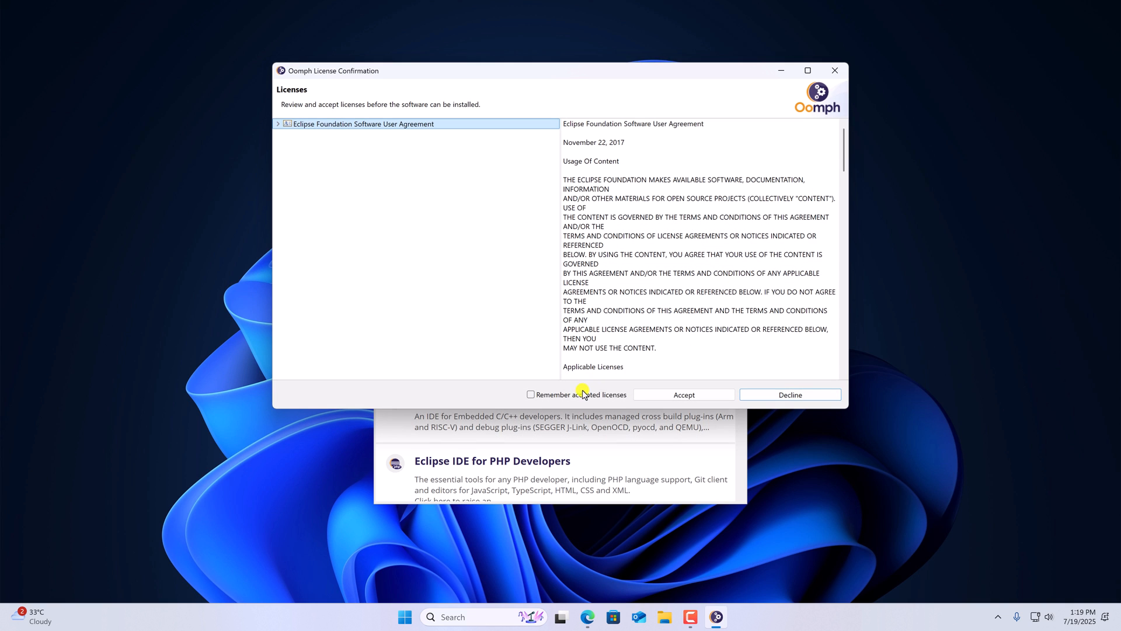
pyautogui.click(531, 394)
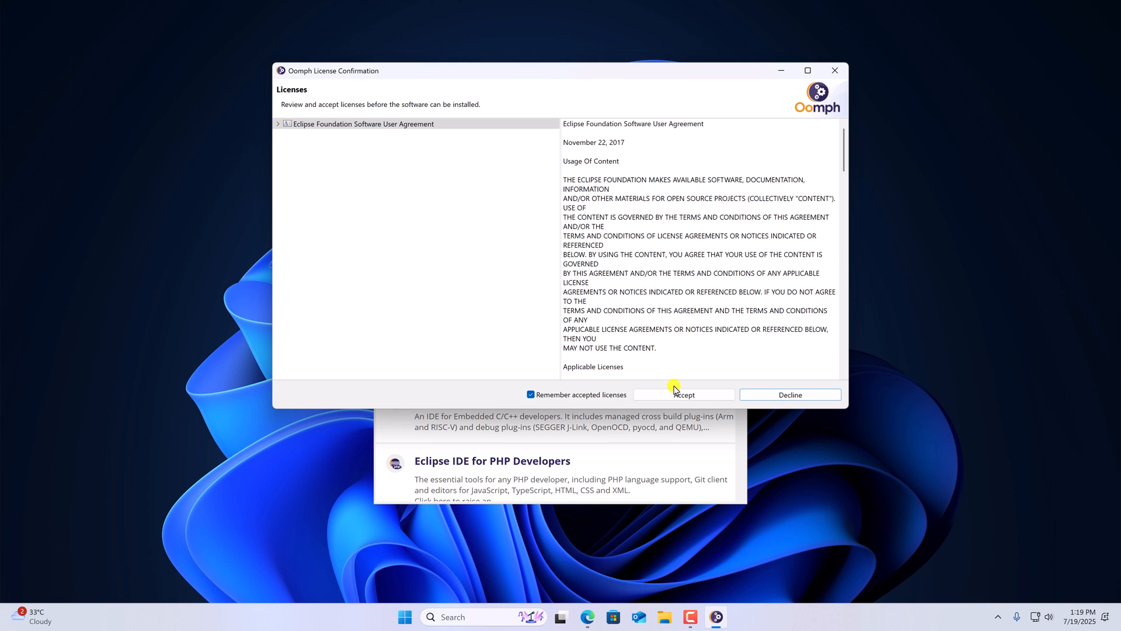
pyautogui.click(683, 394)
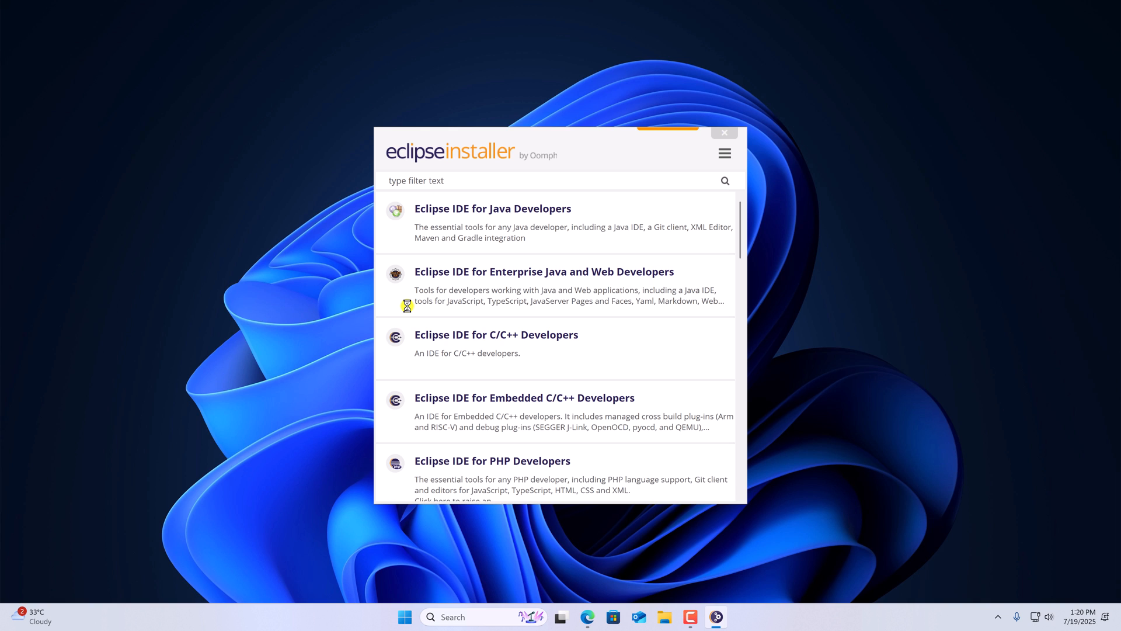
pyautogui.moveTo(592, 218)
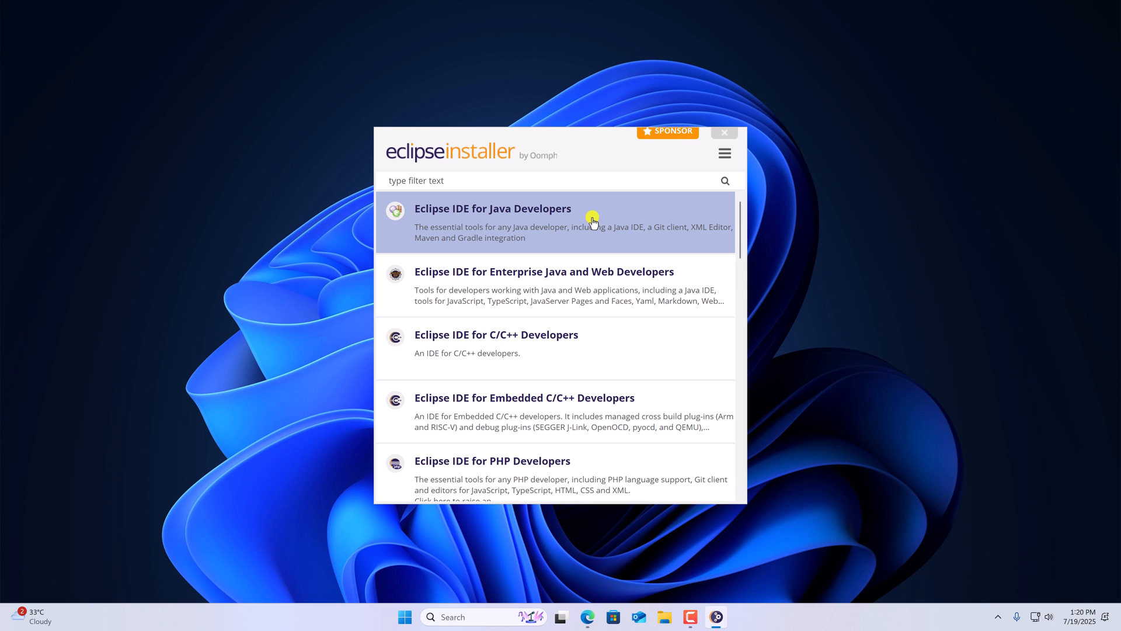
# Install the Eclipse IDE for Java Developers 2025-06 package, accepting the agreement
pyautogui.click(493, 207)
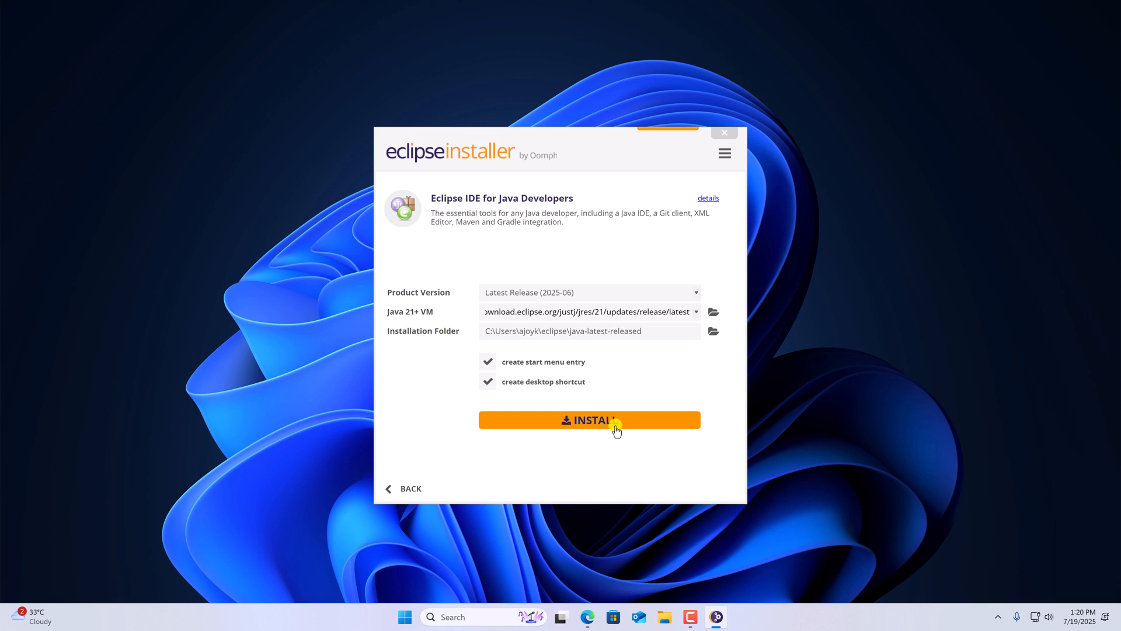
pyautogui.click(589, 420)
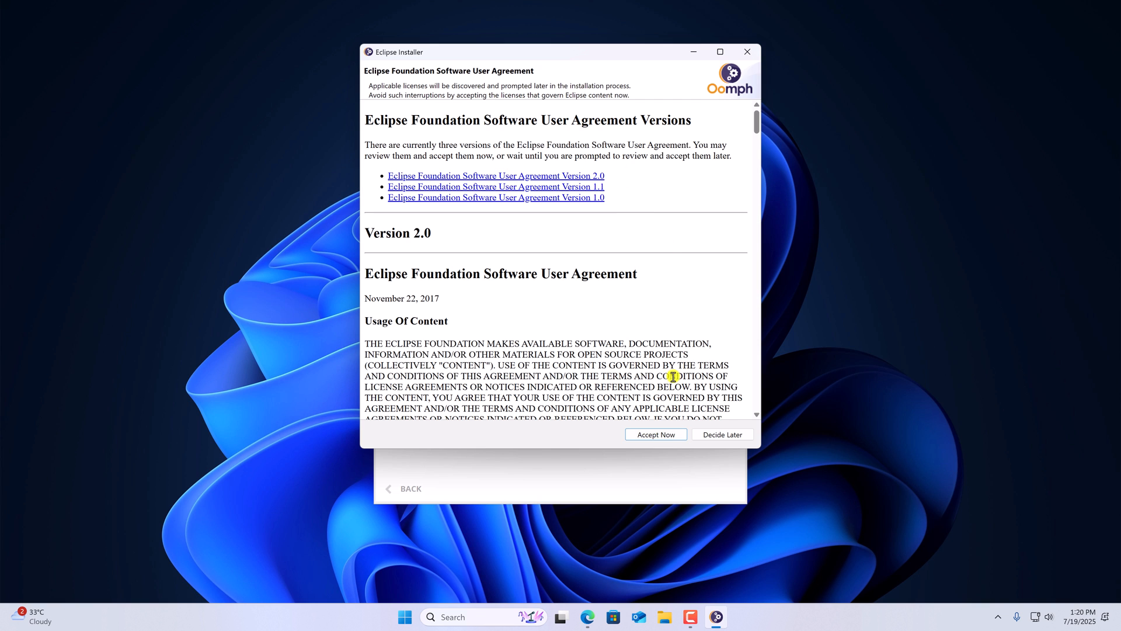
pyautogui.click(654, 434)
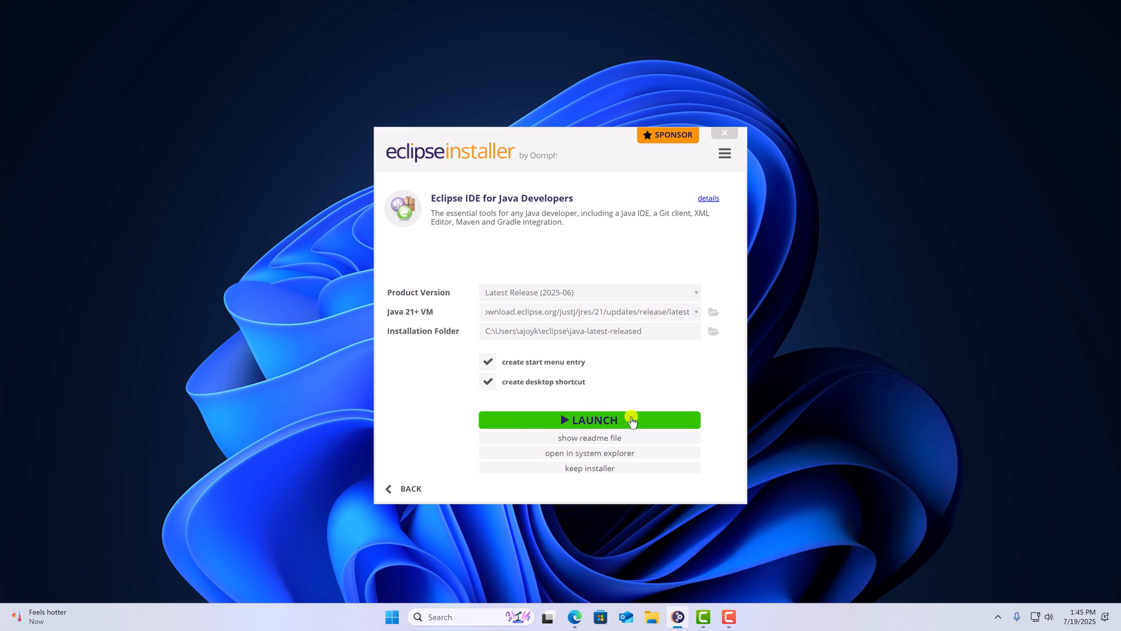
# Launch the installed Eclipse IDE using the default eclipse-workspace folder
pyautogui.click(589, 420)
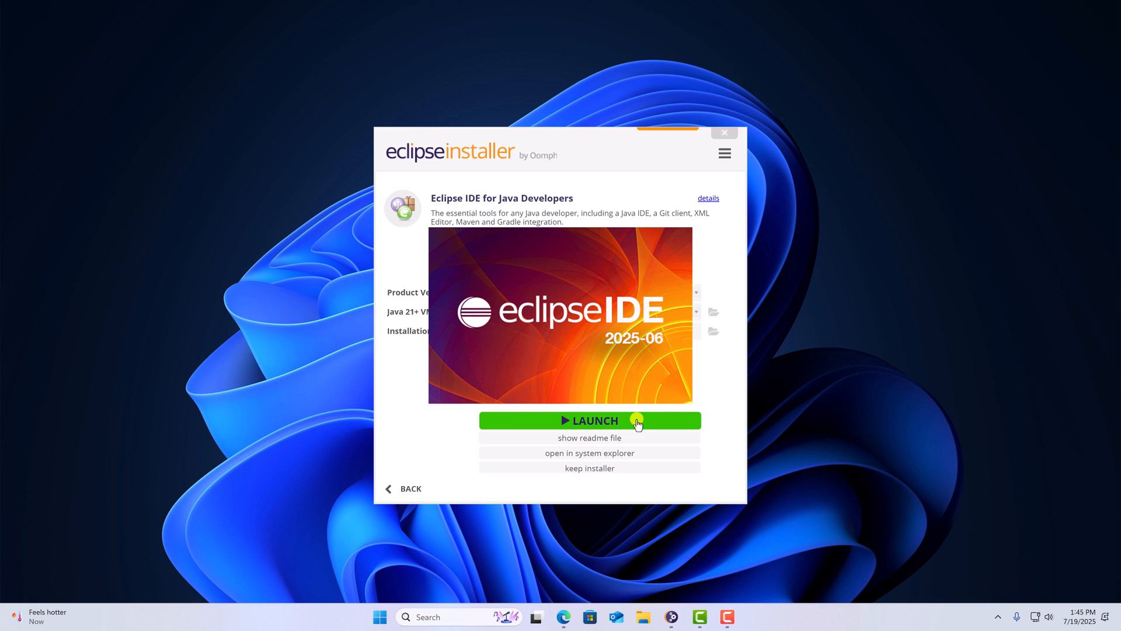
pyautogui.click(590, 420)
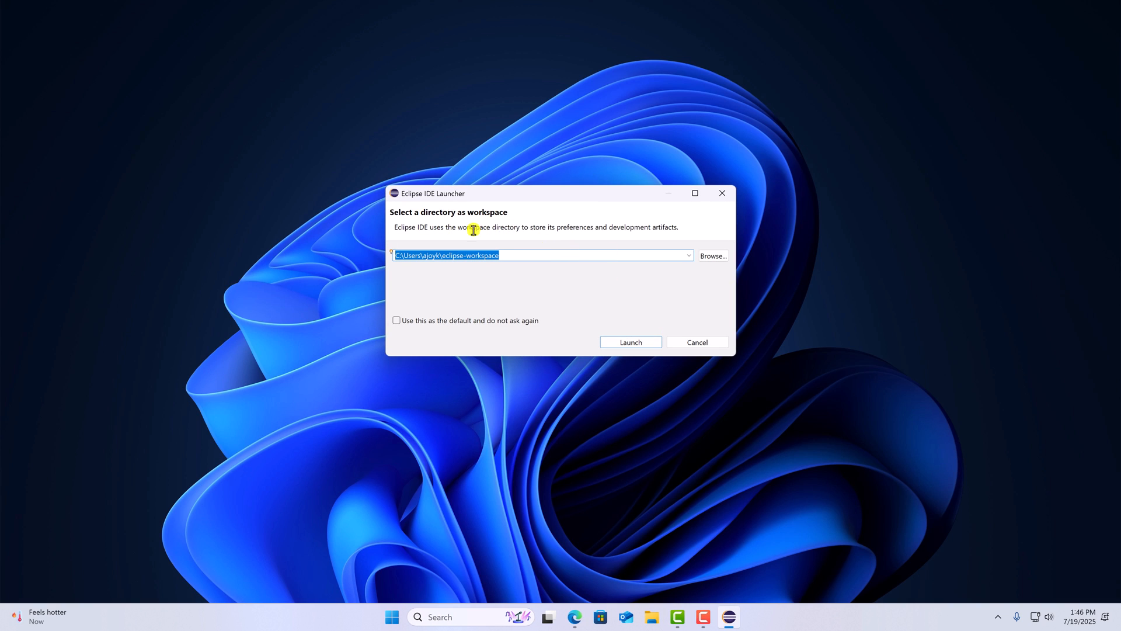
pyautogui.moveTo(615, 295)
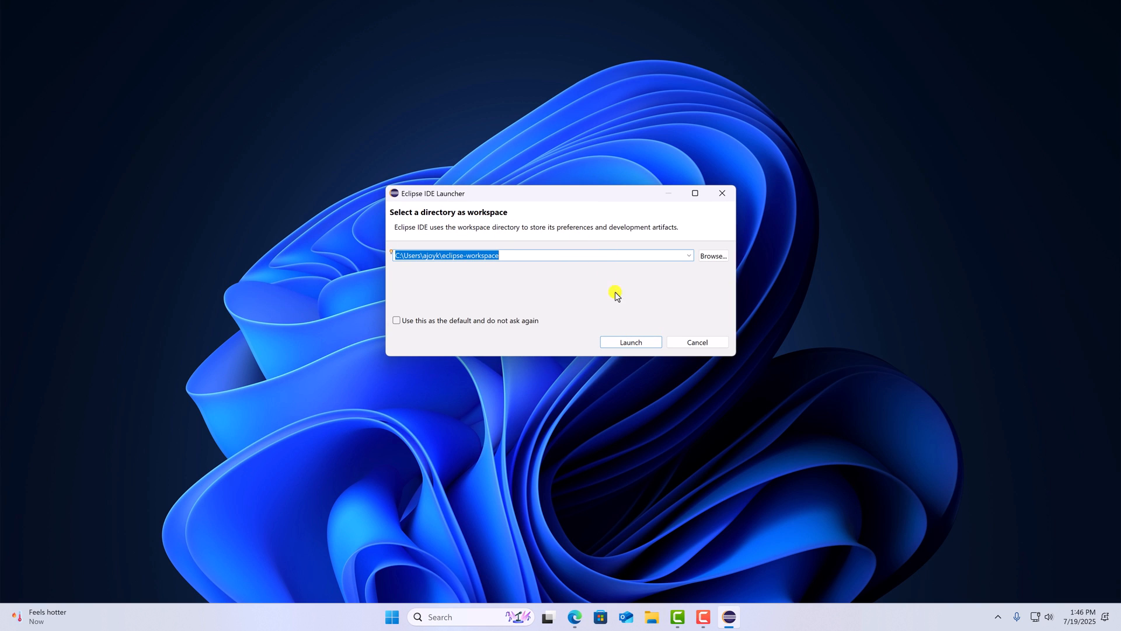
pyautogui.click(630, 341)
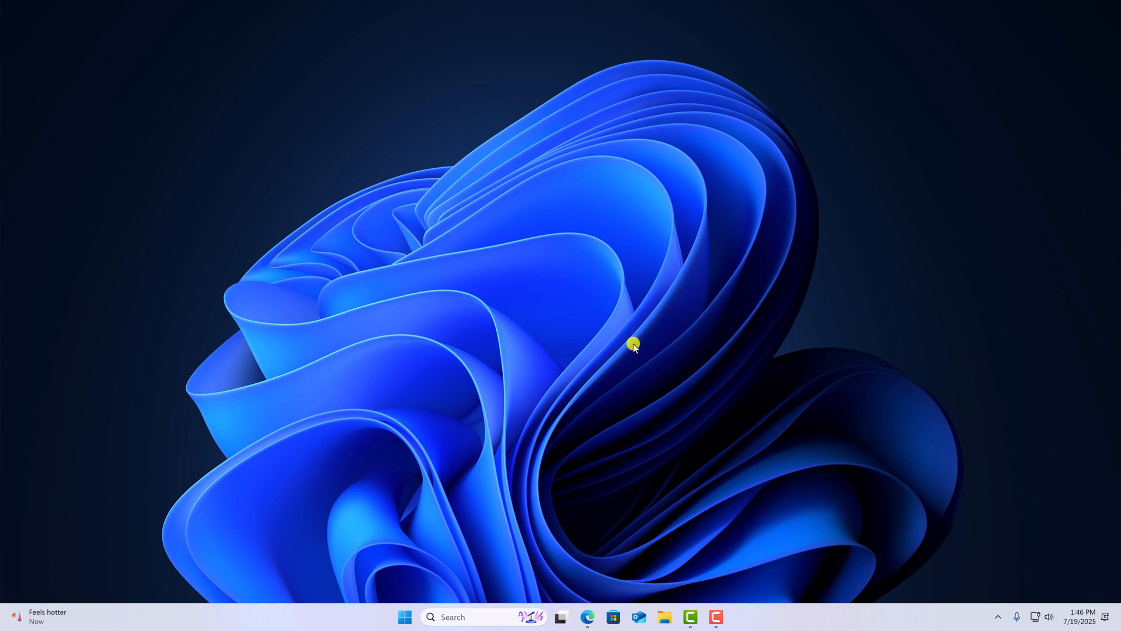
pyautogui.click(716, 617)
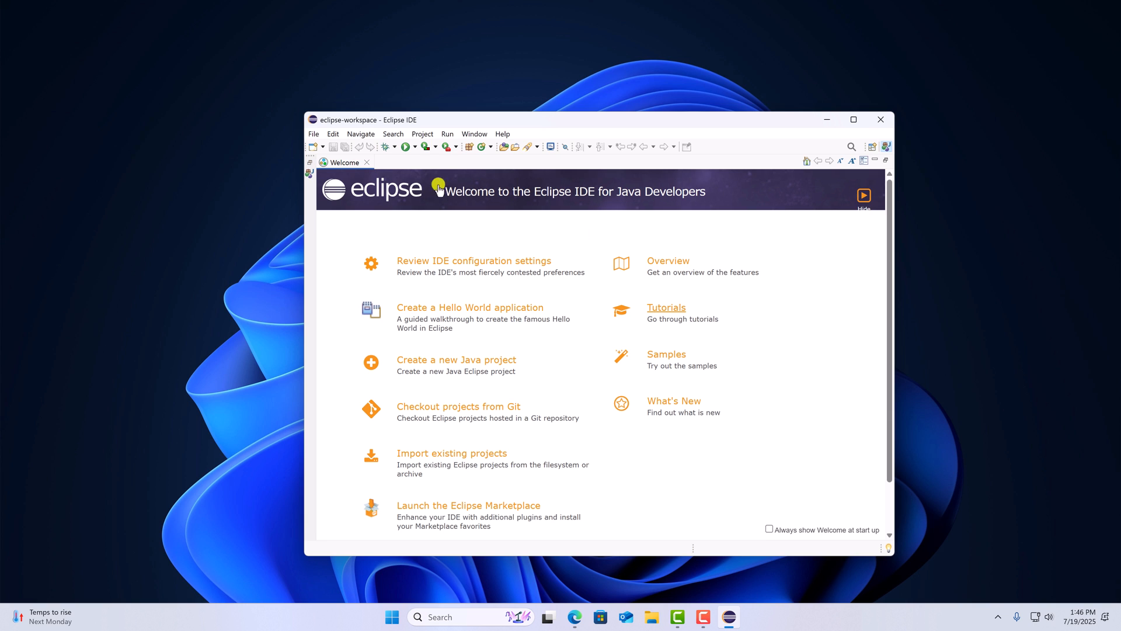
# Close the welcome page and create the Java project 'test', then select it
pyautogui.click(365, 162)
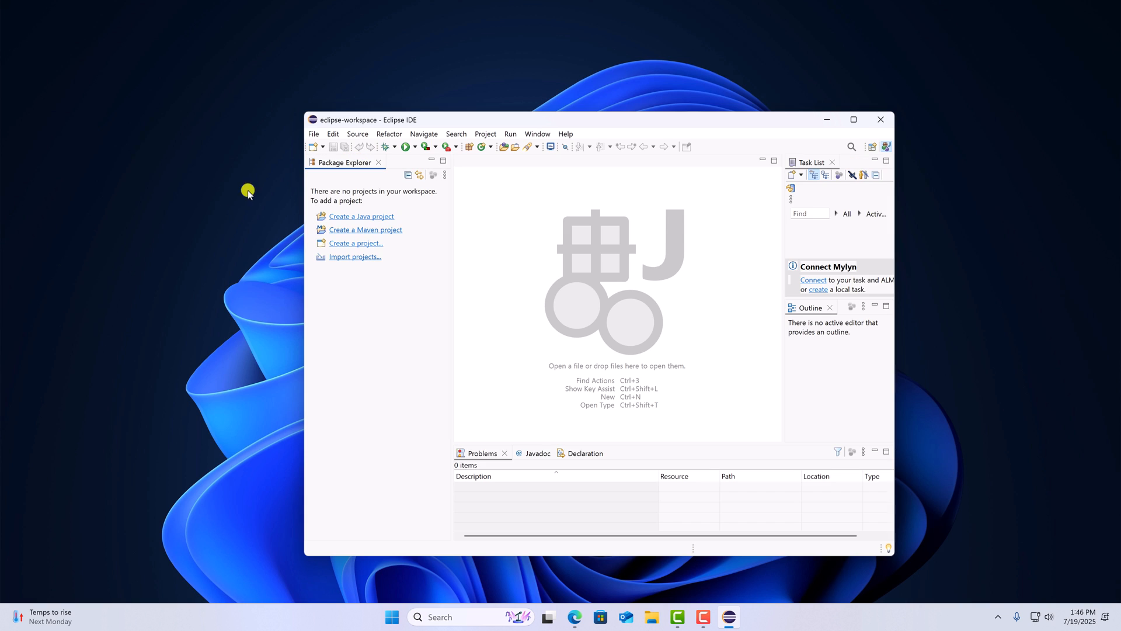
pyautogui.click(313, 134)
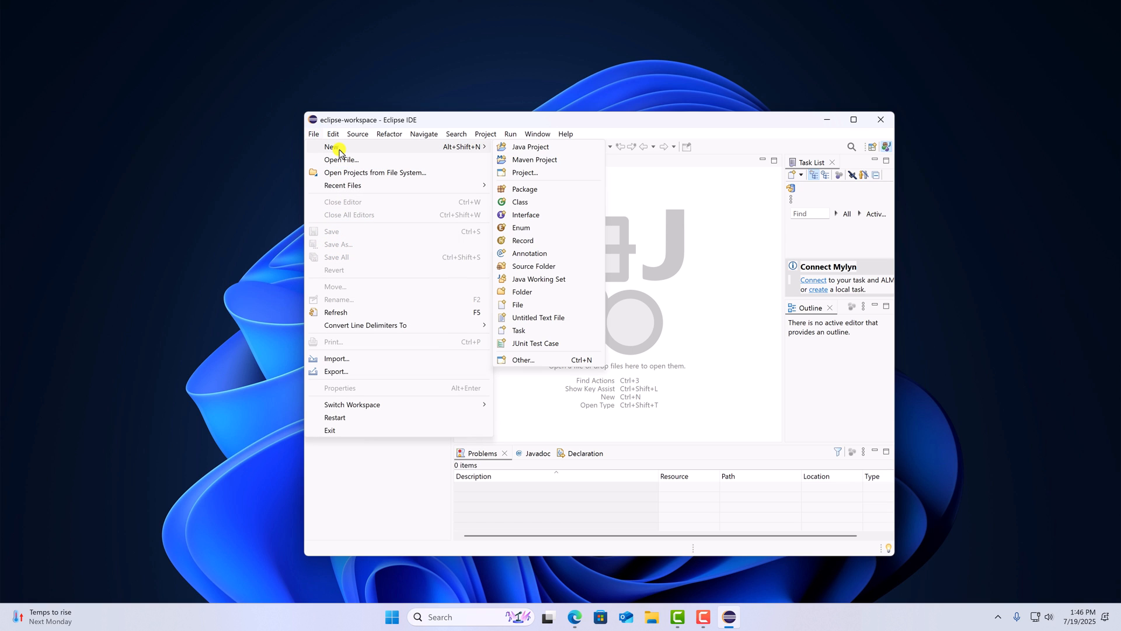
pyautogui.moveTo(547, 147)
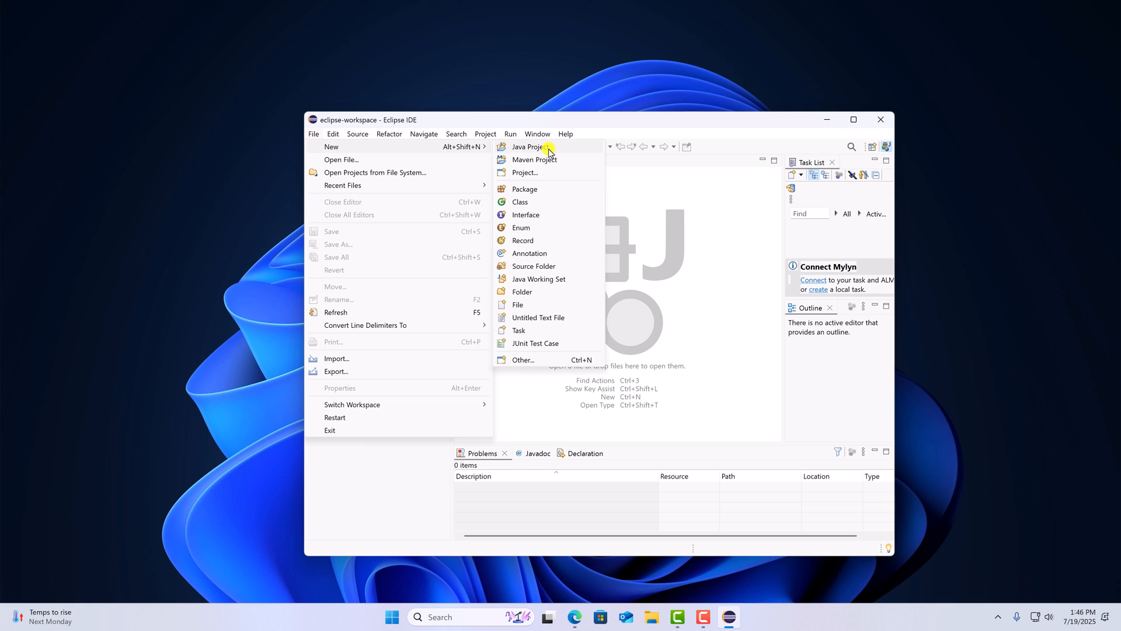
pyautogui.click(529, 146)
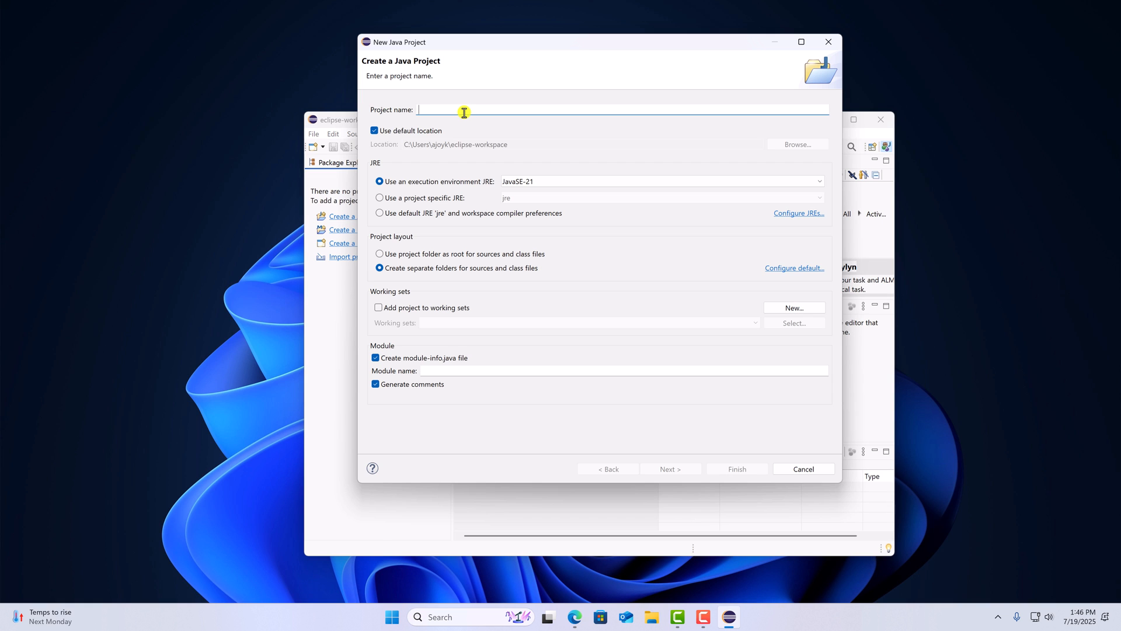
pyautogui.write('test')
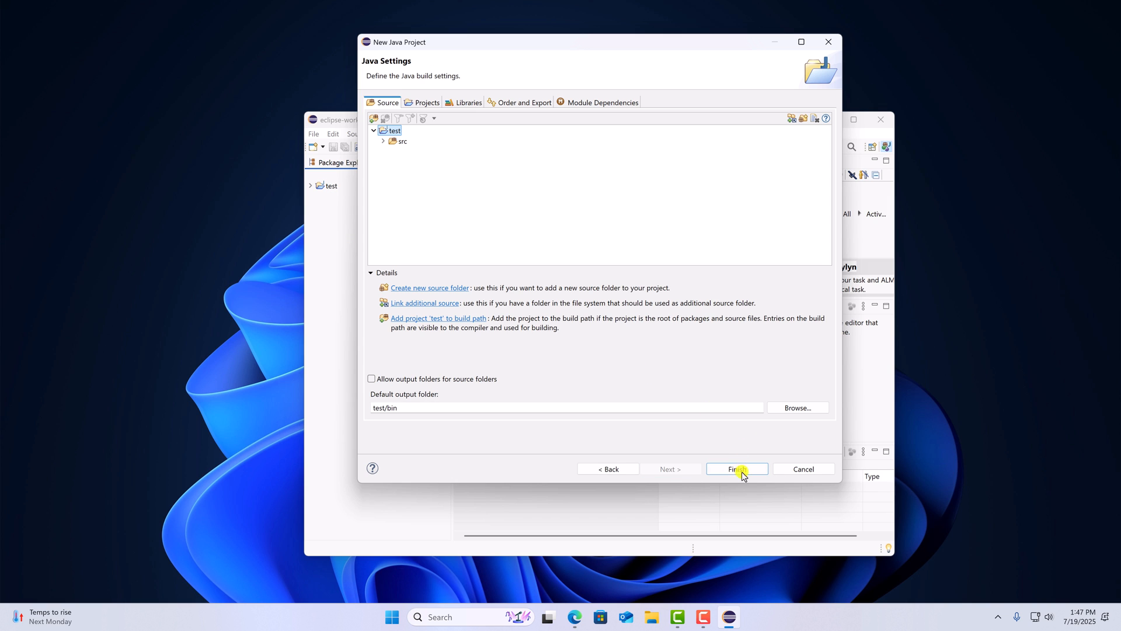
pyautogui.click(736, 469)
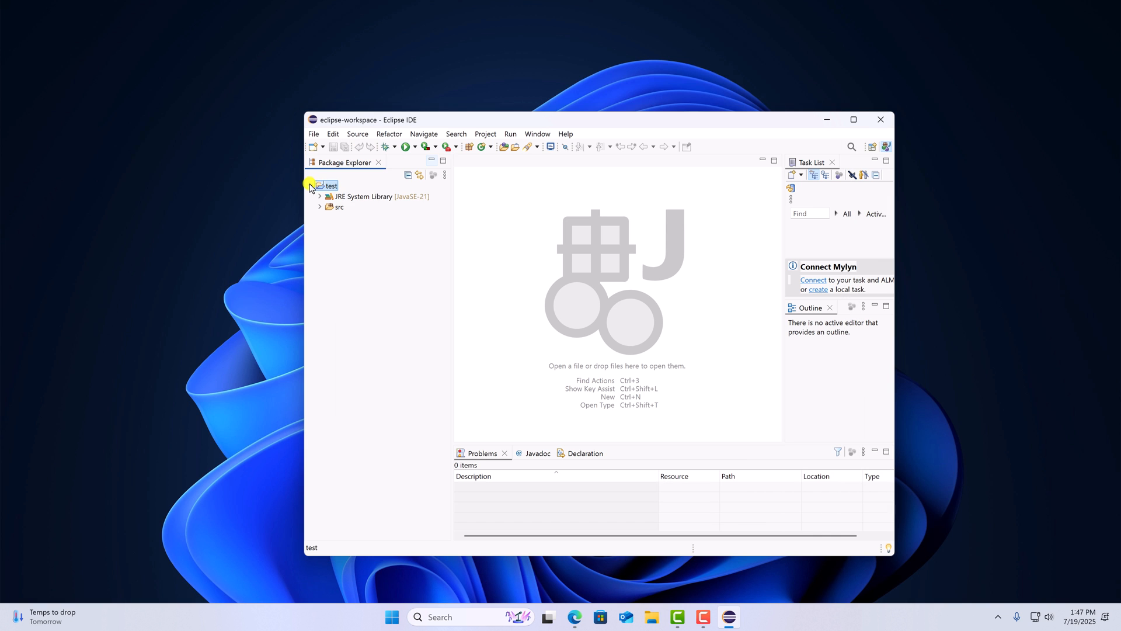
pyautogui.click(311, 185)
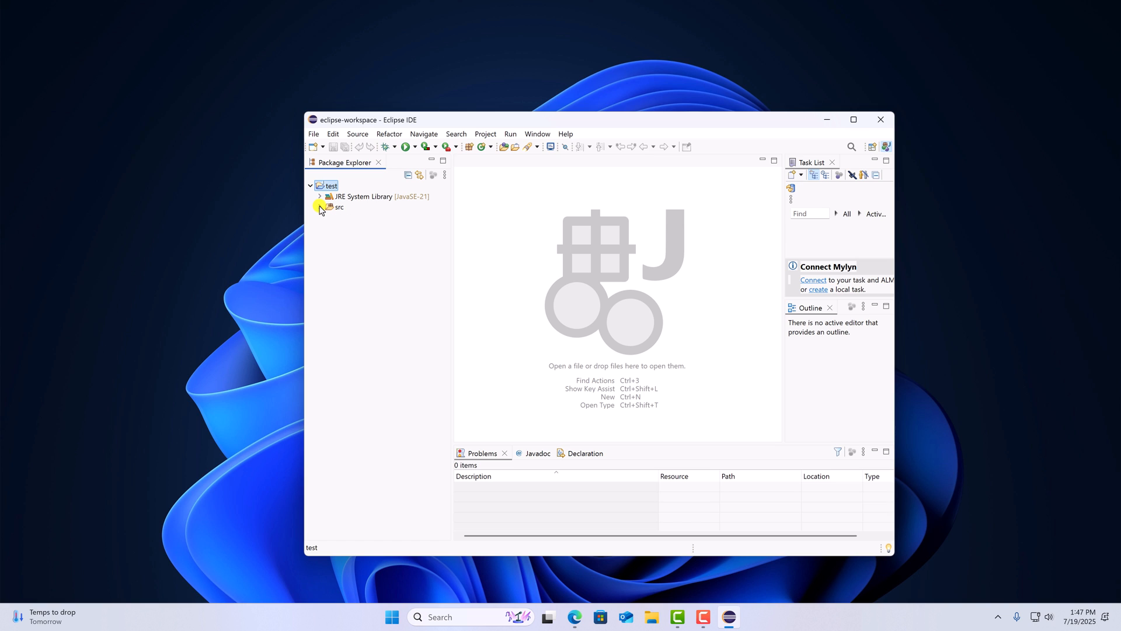
# Create class Demo under src with a public static void main stub, then open Demo.java
pyautogui.click(320, 207)
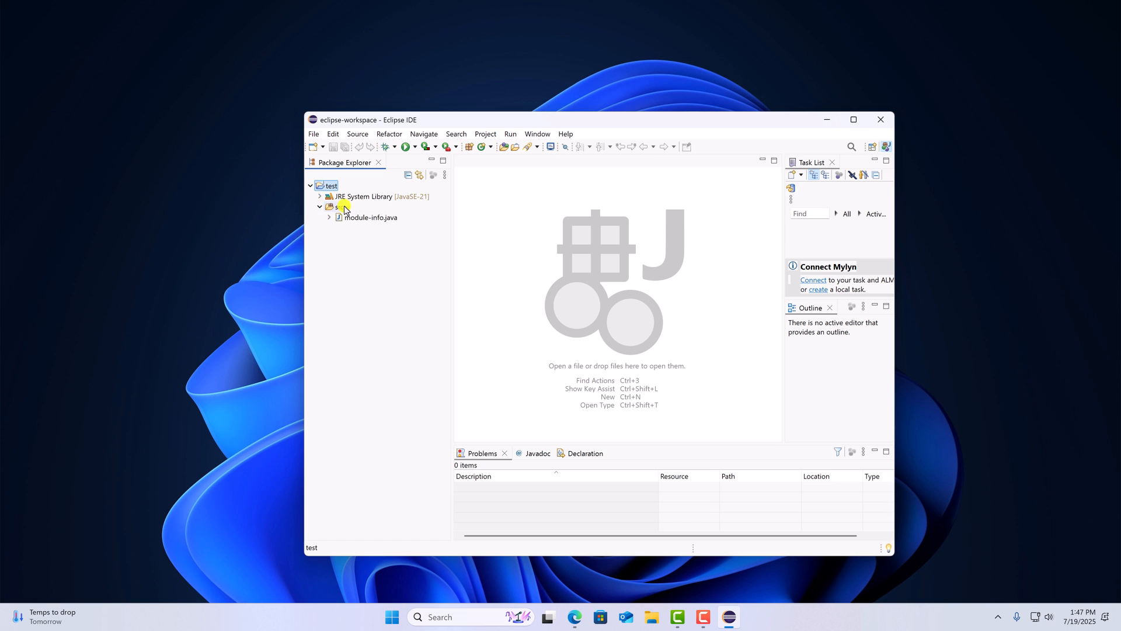
pyautogui.click(335, 207)
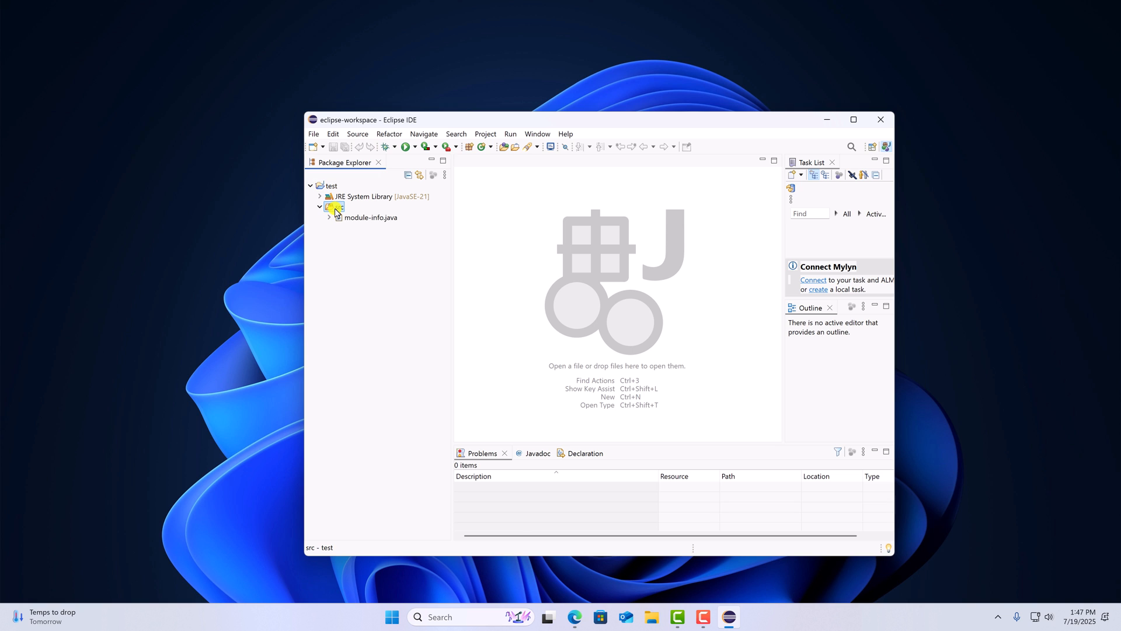
pyautogui.rightClick(336, 207)
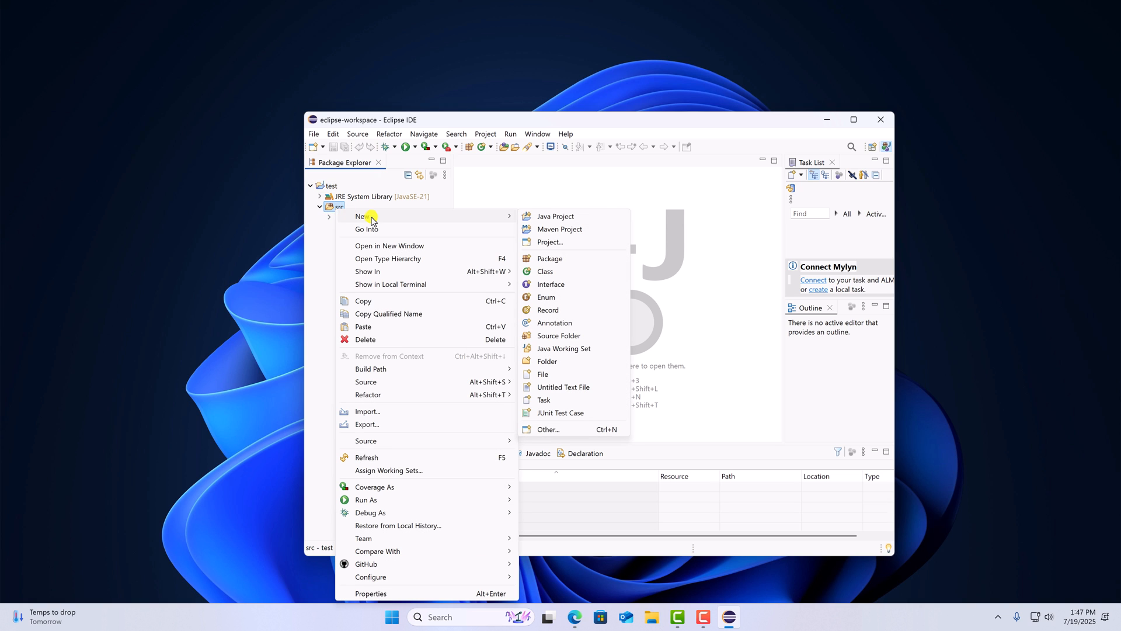
pyautogui.moveTo(567, 271)
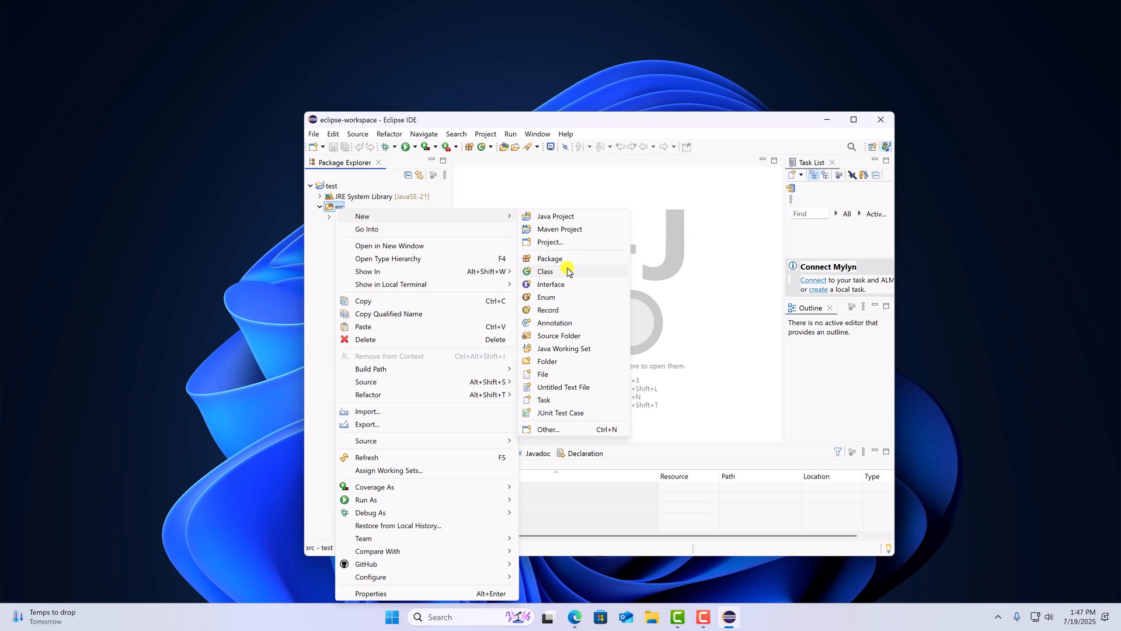
pyautogui.click(545, 271)
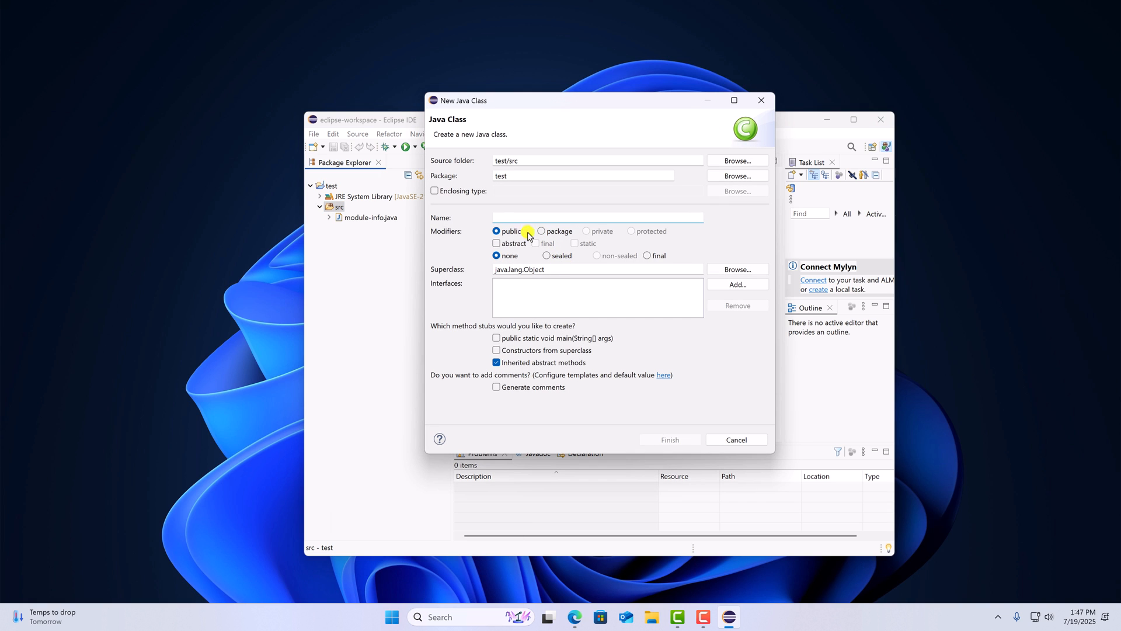
pyautogui.click(593, 217)
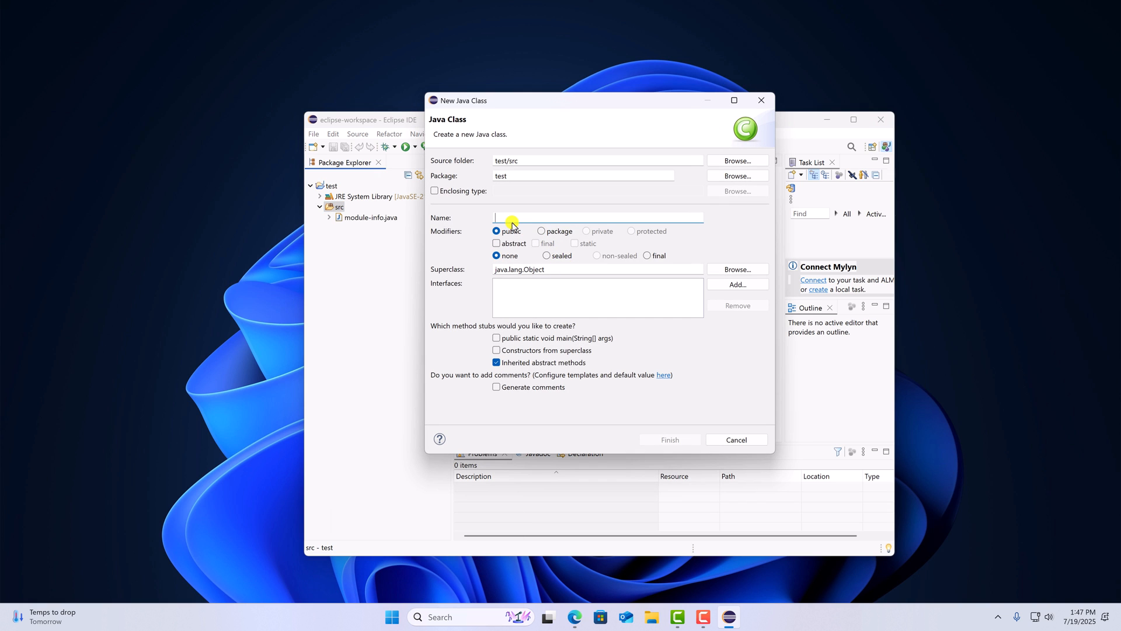
pyautogui.write('Demo')
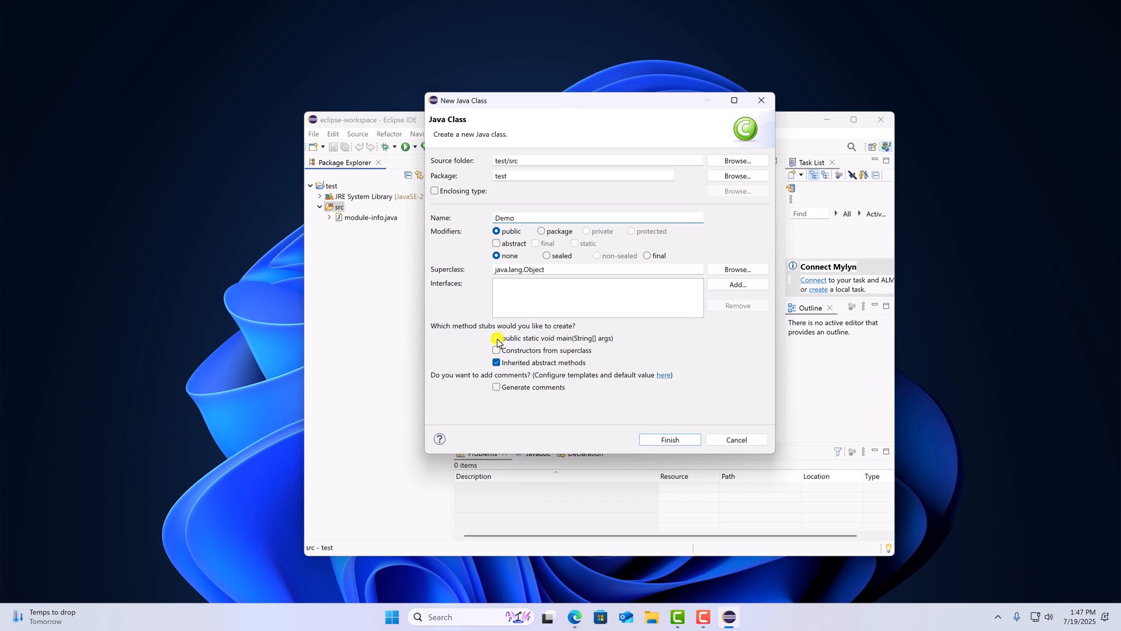
pyautogui.click(496, 338)
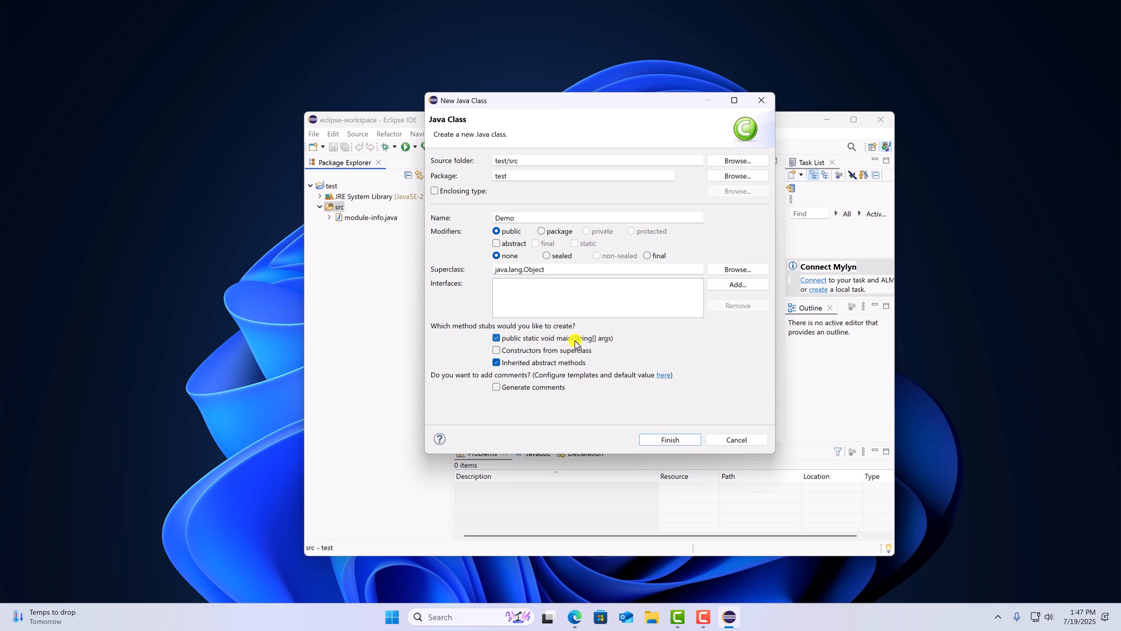
pyautogui.moveTo(646, 426)
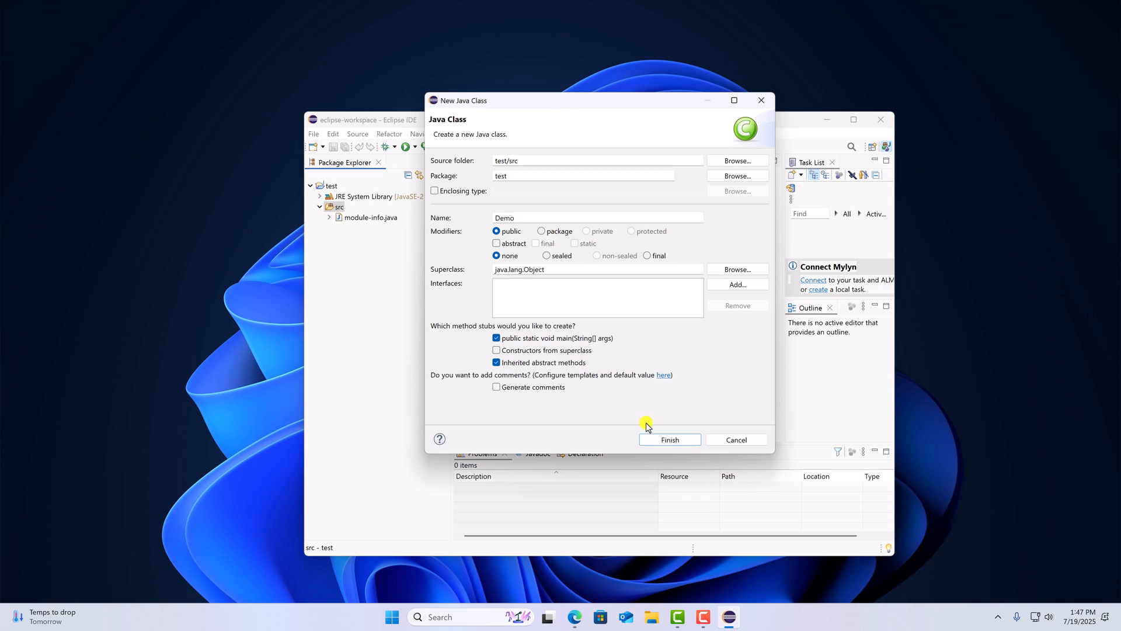
pyautogui.click(669, 439)
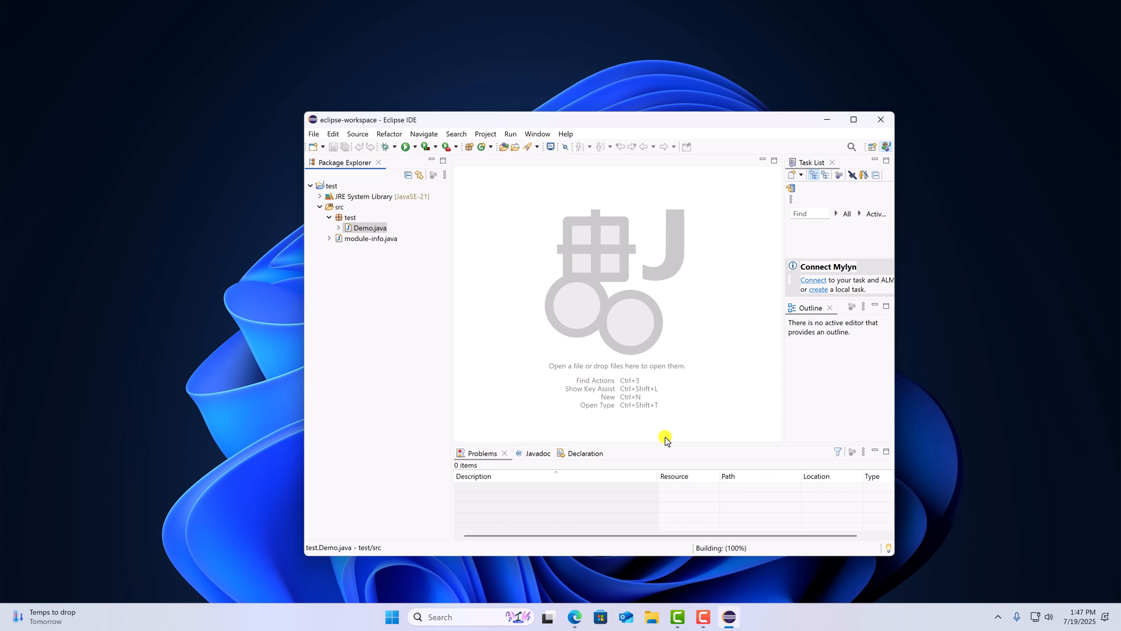
pyautogui.doubleClick(369, 227)
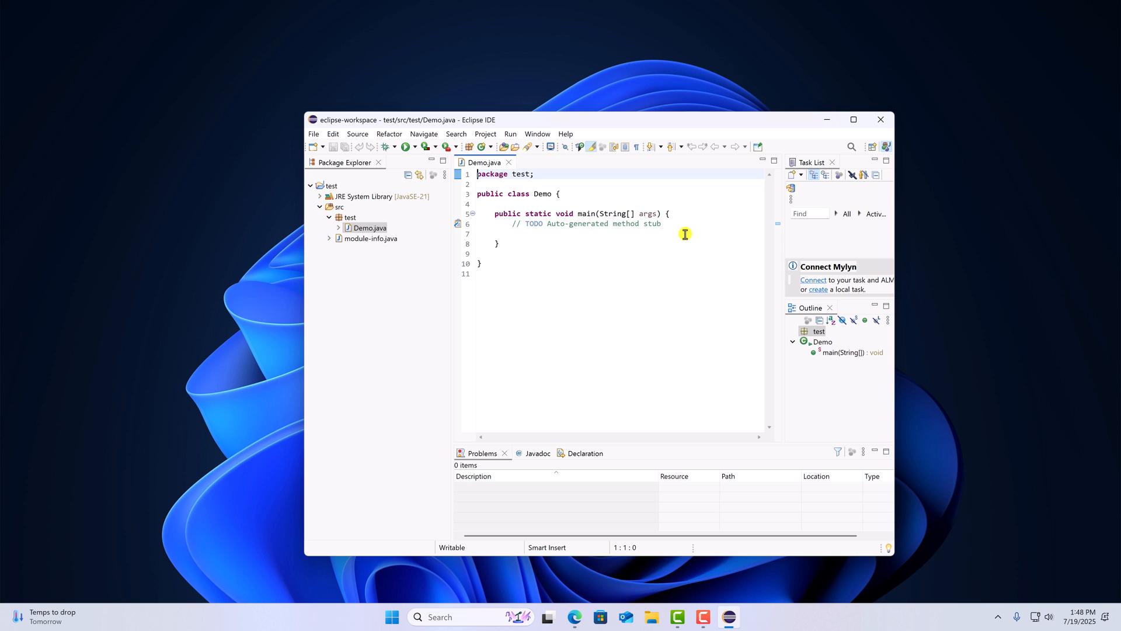
# Add System.out.println("Hello World!"); inside Demo's main method
pyautogui.click(542, 234)
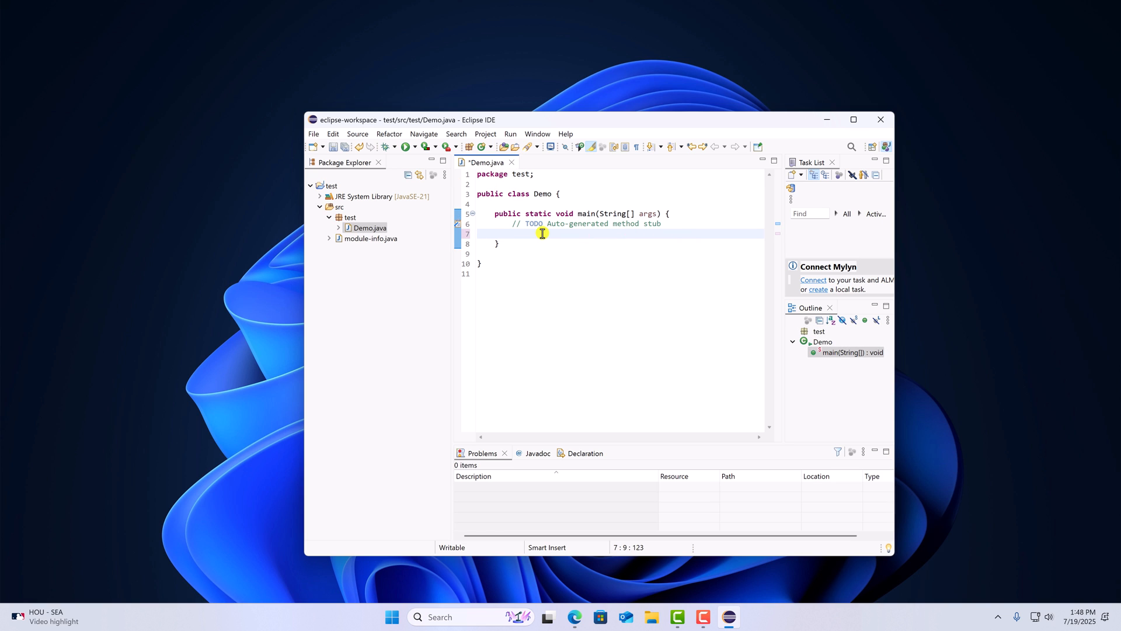
pyautogui.write('System')
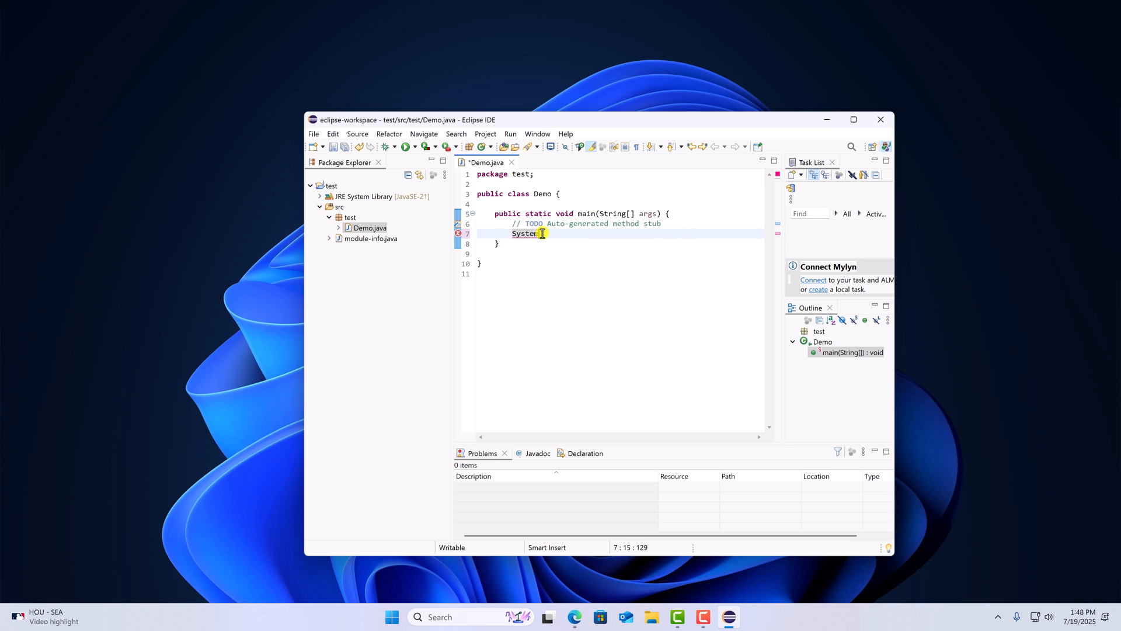
pyautogui.write('.out.printl')
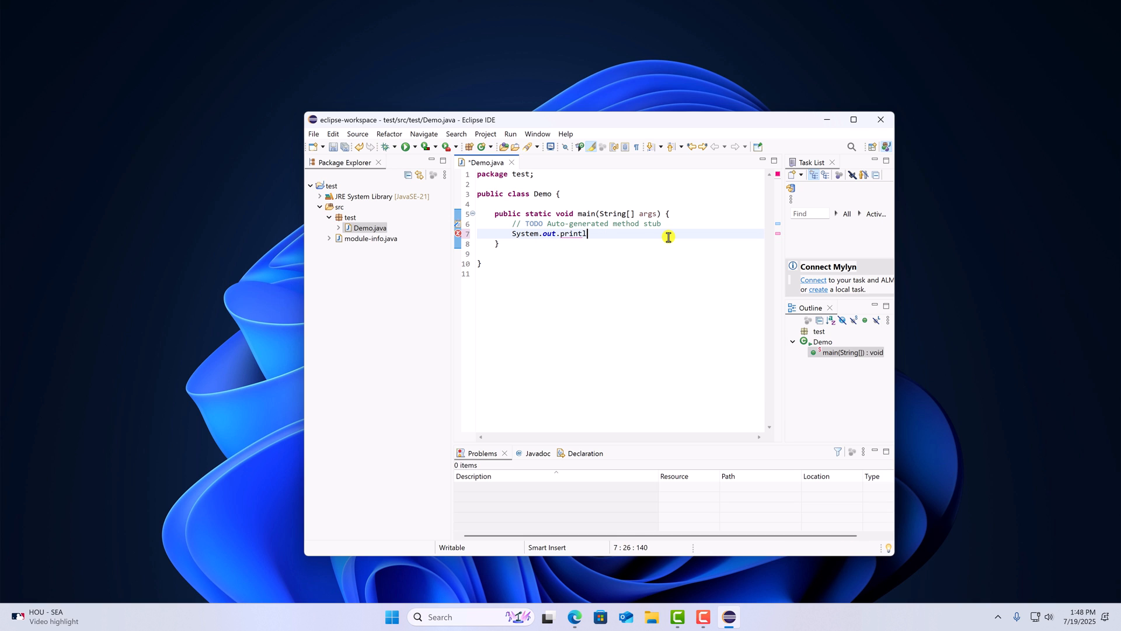
pyautogui.write('n()')
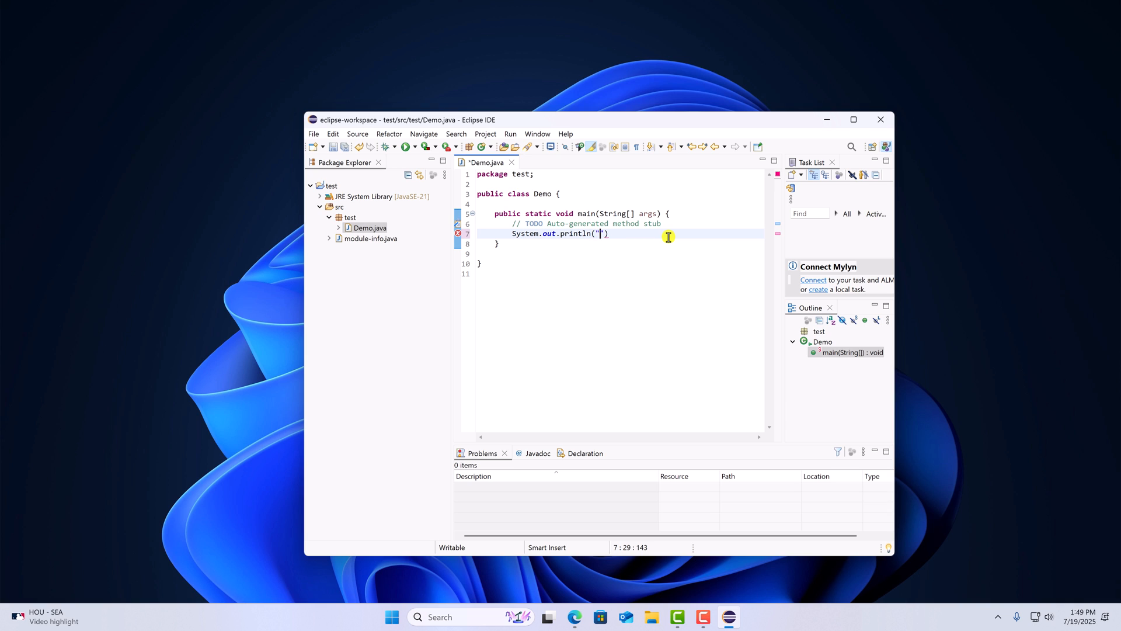
pyautogui.write('Hello')
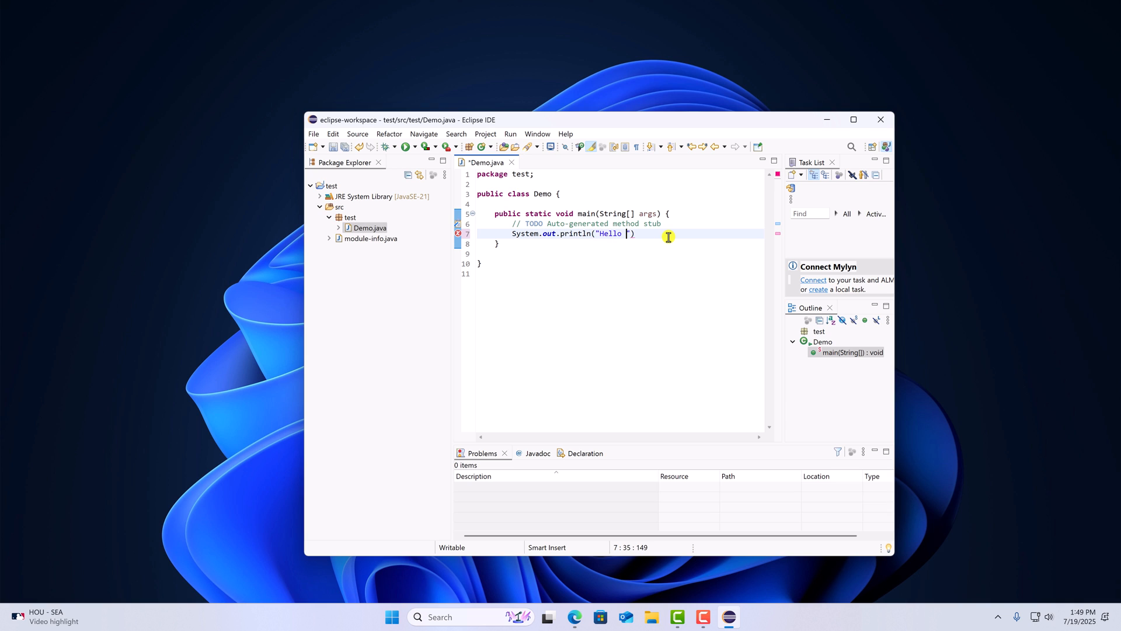
pyautogui.write('World!')
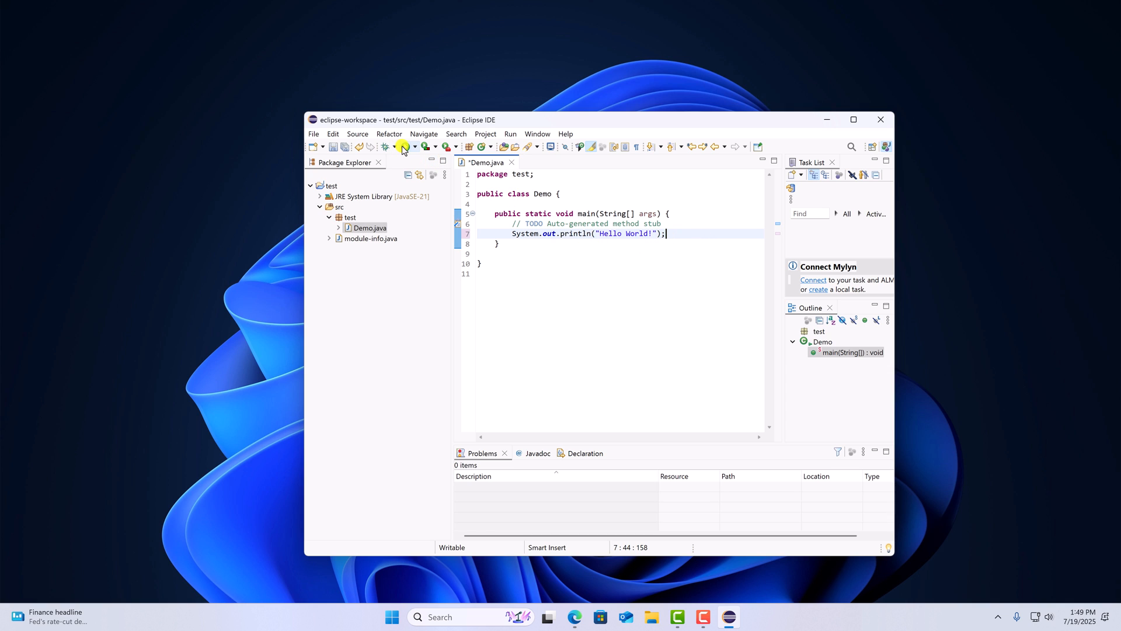
# Run Demo, confirming the save of Demo.java, so the console prints Hello World!
pyautogui.click(404, 146)
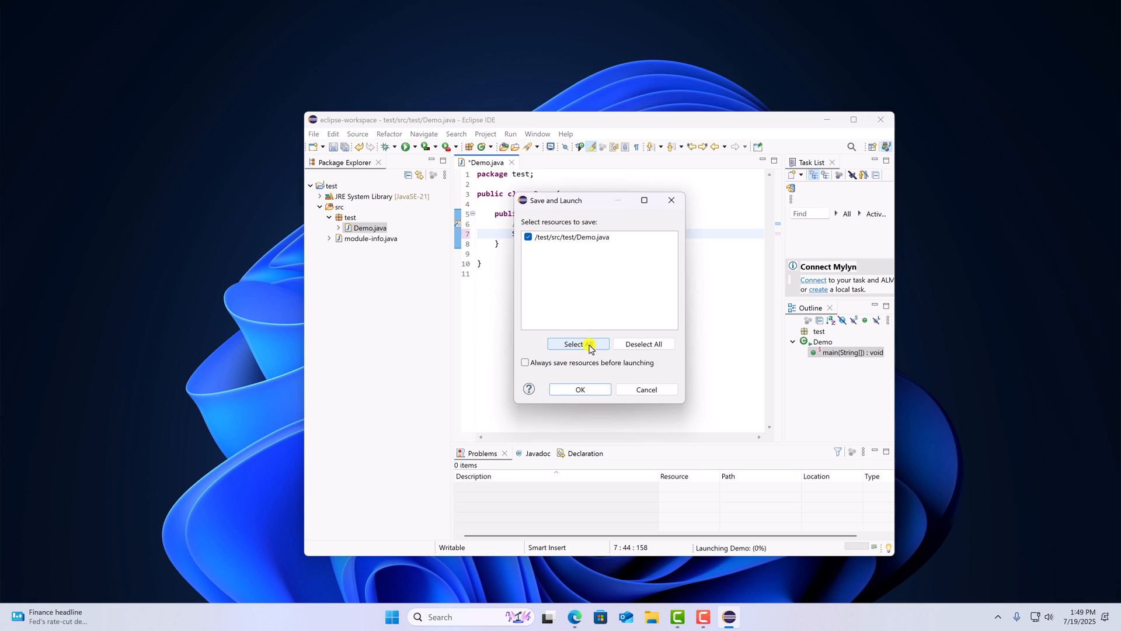
pyautogui.moveTo(592, 395)
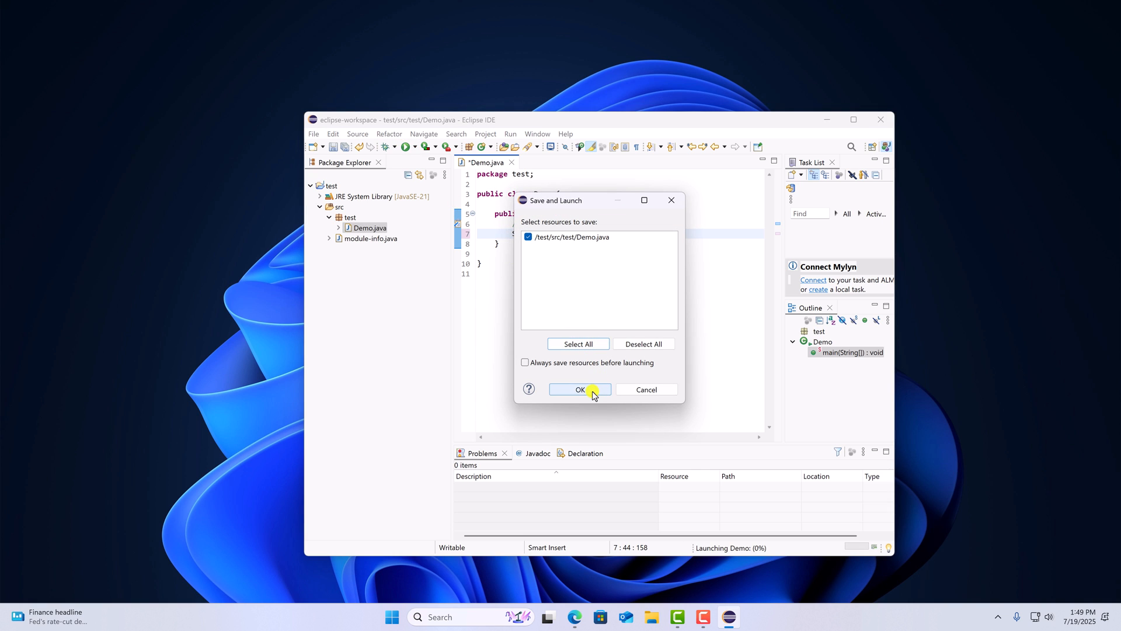
pyautogui.click(580, 389)
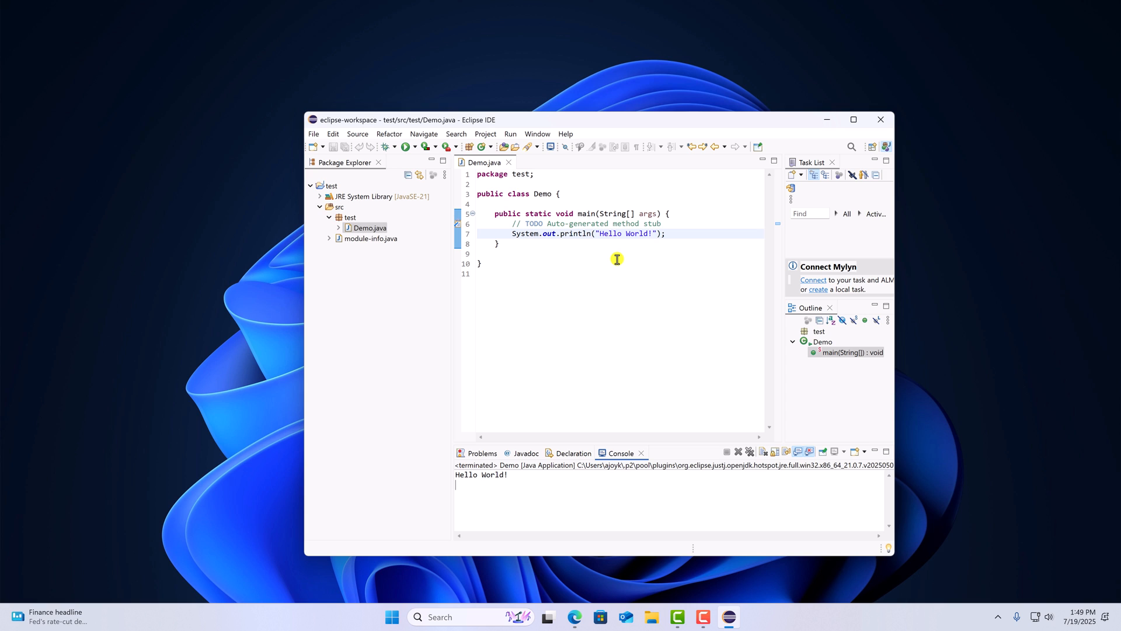
pyautogui.moveTo(736, 159)
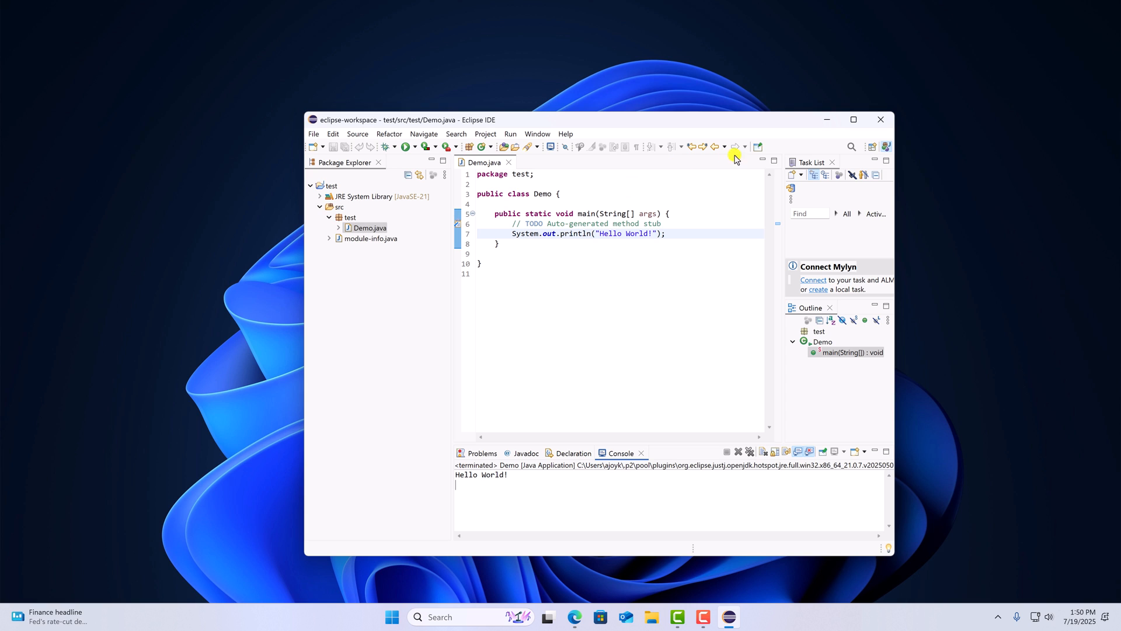
pyautogui.moveTo(828, 119)
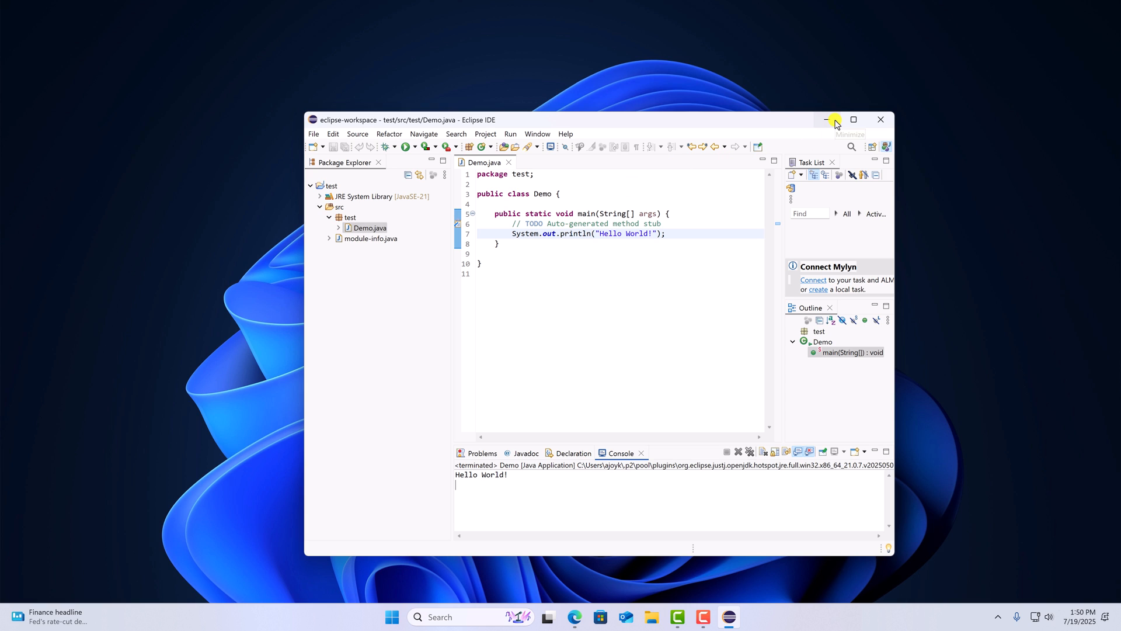